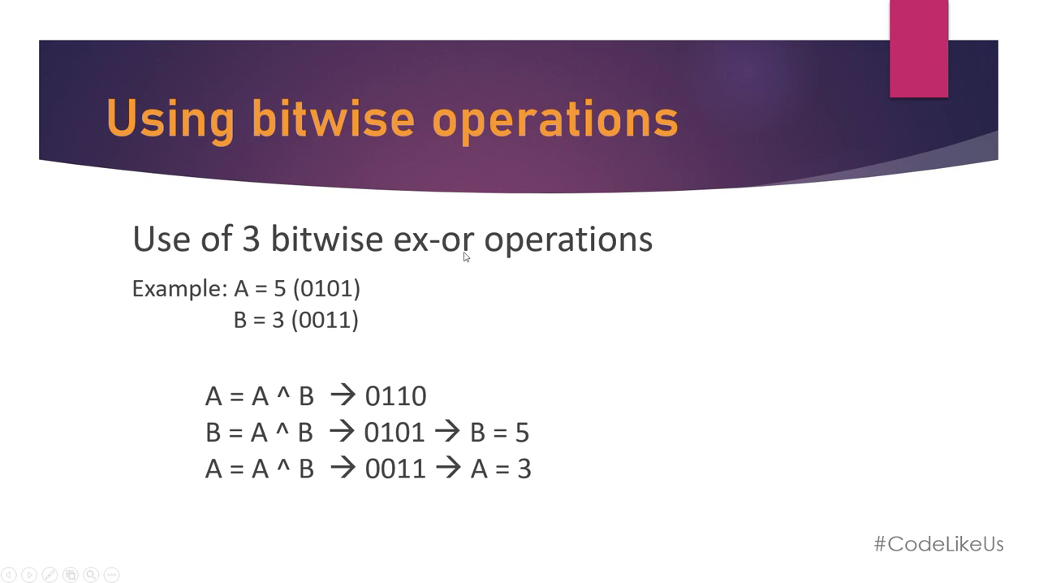
{"action": "mouse_move", "coordinate": [442, 263]}
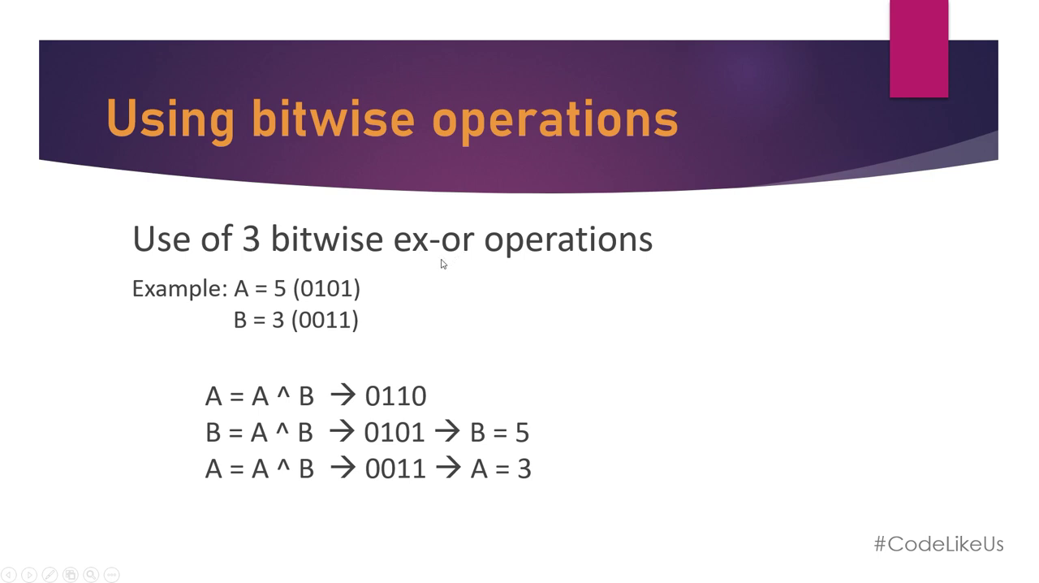
{"action": "mouse_move", "coordinate": [331, 291]}
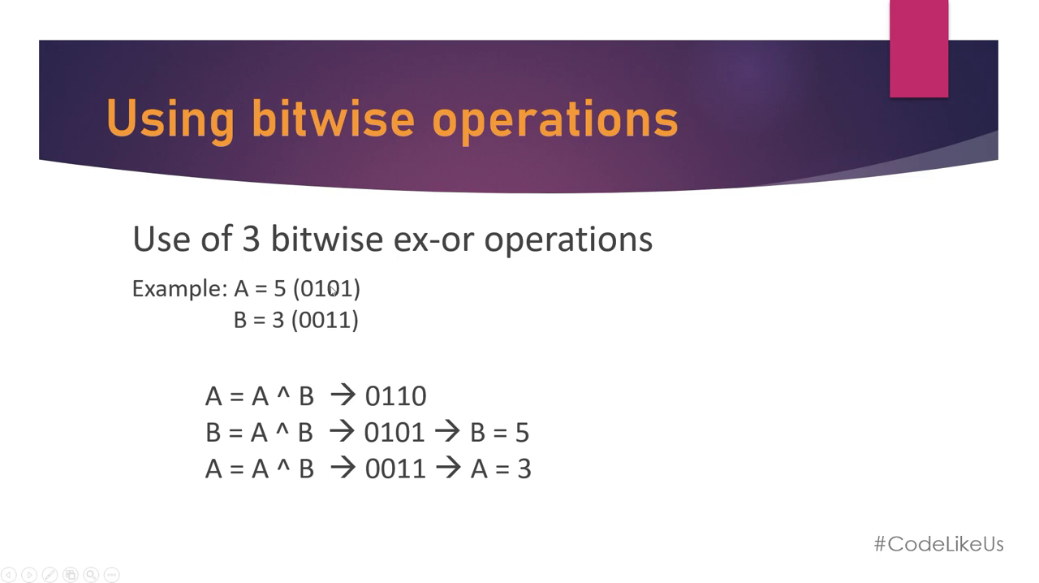
{"action": "mouse_move", "coordinate": [438, 281]}
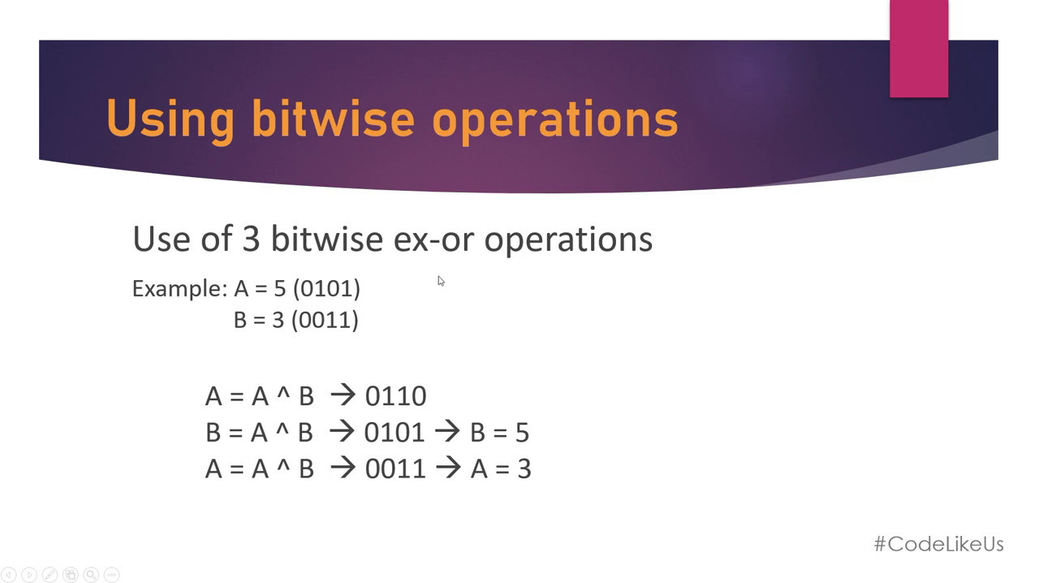
{"action": "mouse_move", "coordinate": [437, 315]}
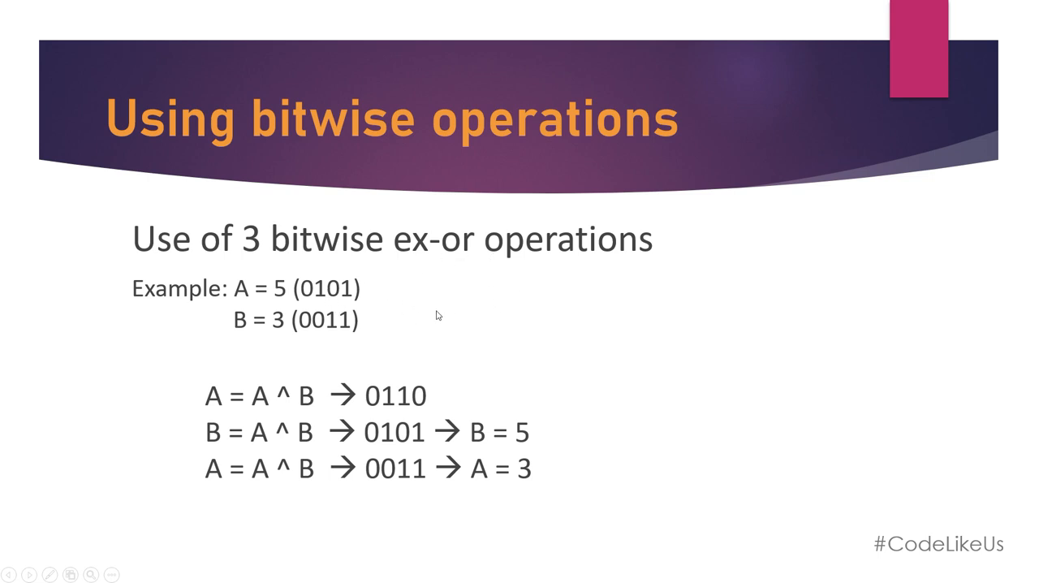
{"action": "mouse_move", "coordinate": [650, 293]}
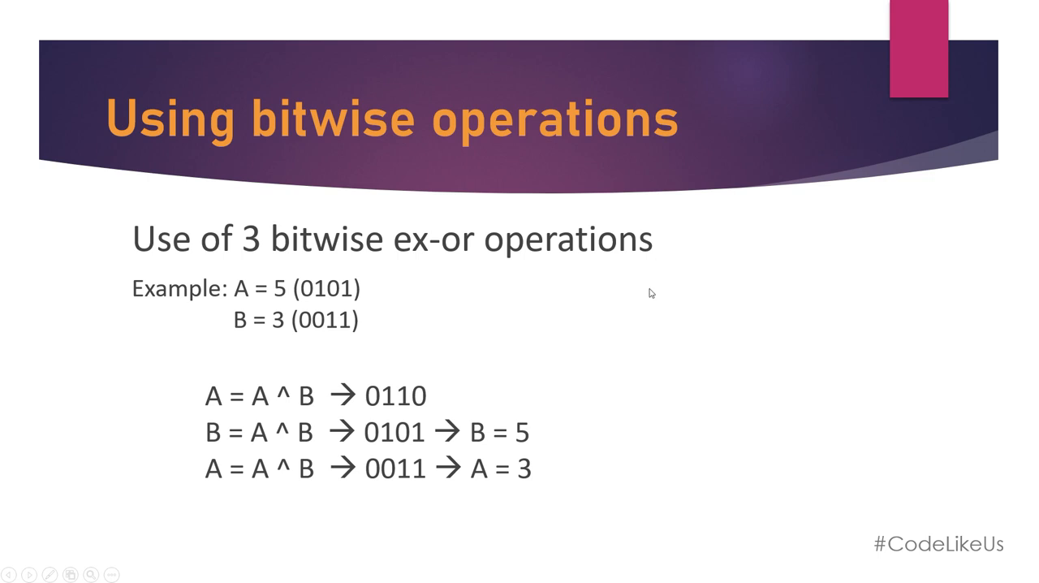
{"action": "mouse_move", "coordinate": [430, 282]}
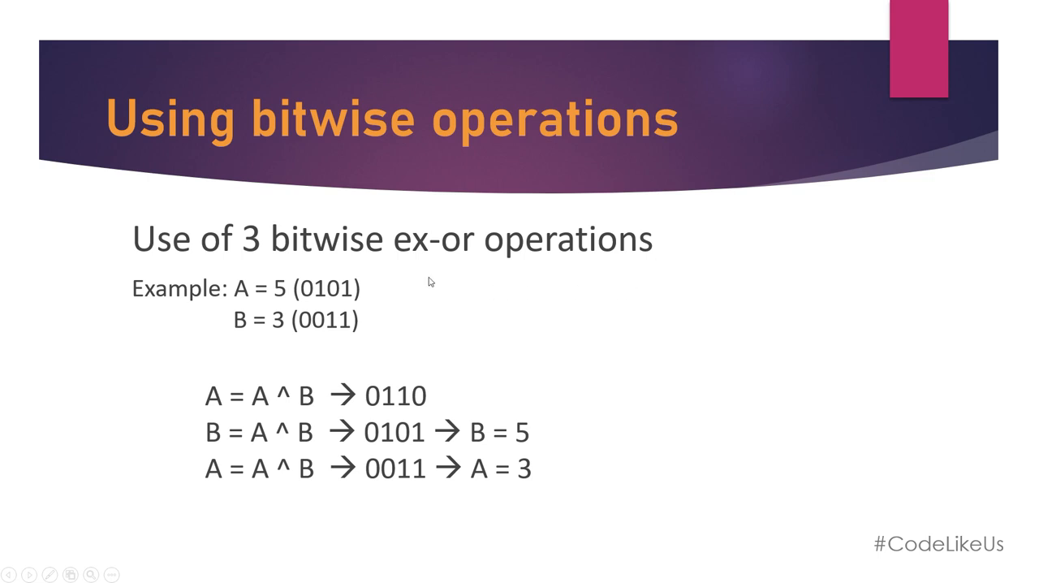
{"action": "mouse_move", "coordinate": [557, 293]}
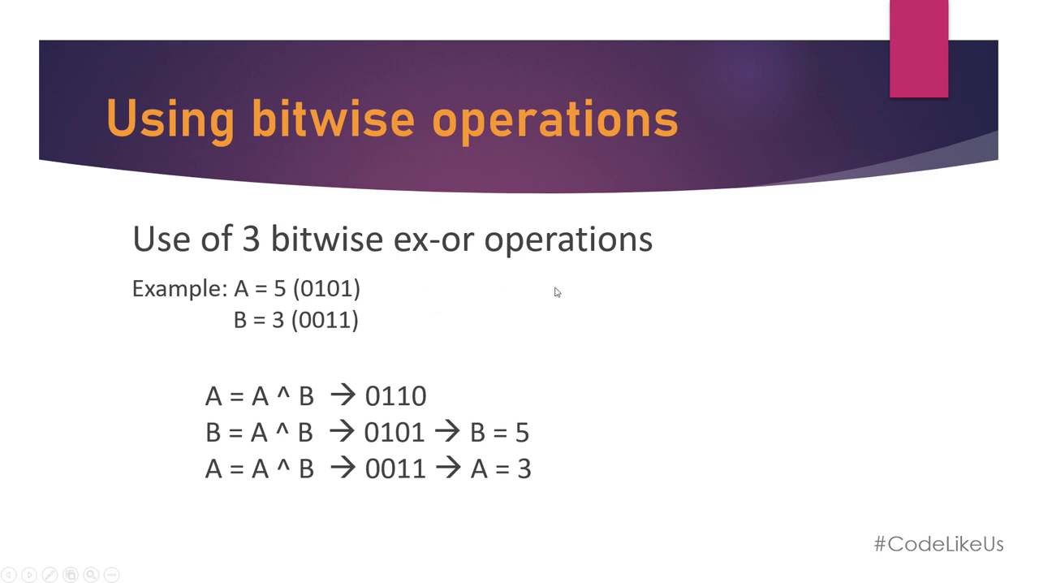
{"action": "mouse_move", "coordinate": [445, 306]}
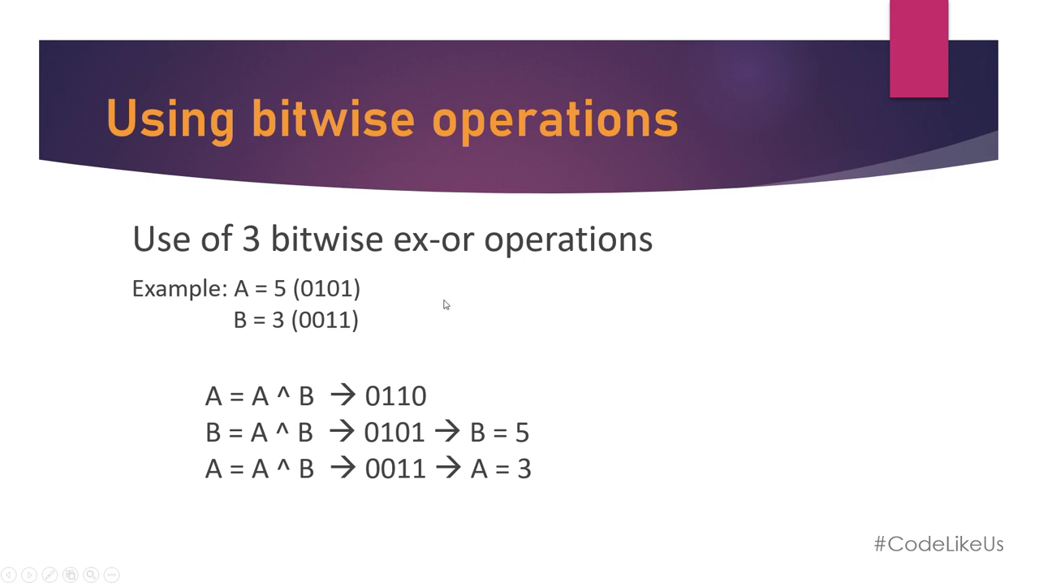
{"action": "mouse_move", "coordinate": [471, 305]}
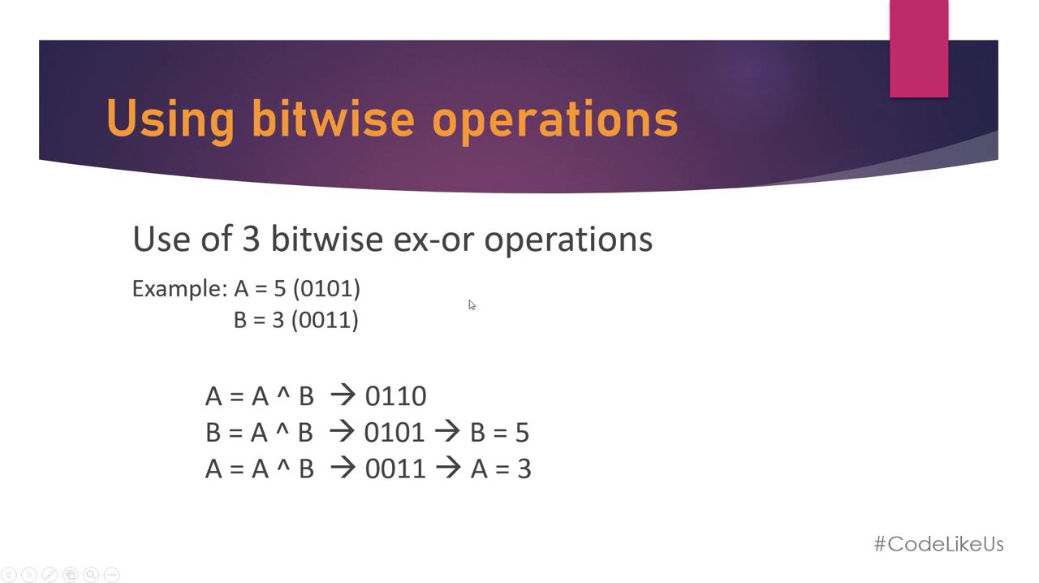
{"action": "mouse_move", "coordinate": [647, 290]}
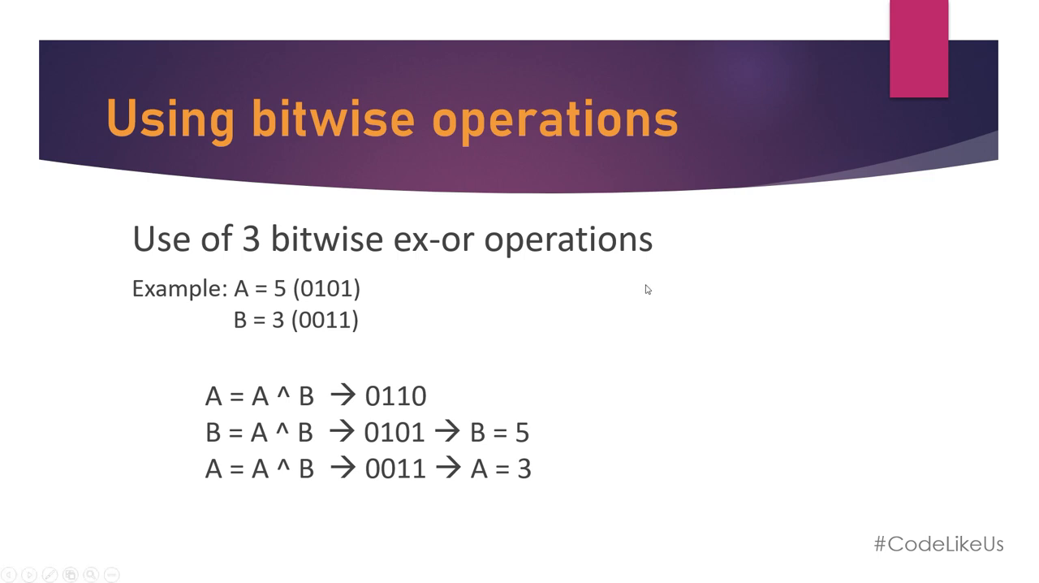
{"action": "mouse_move", "coordinate": [269, 322]}
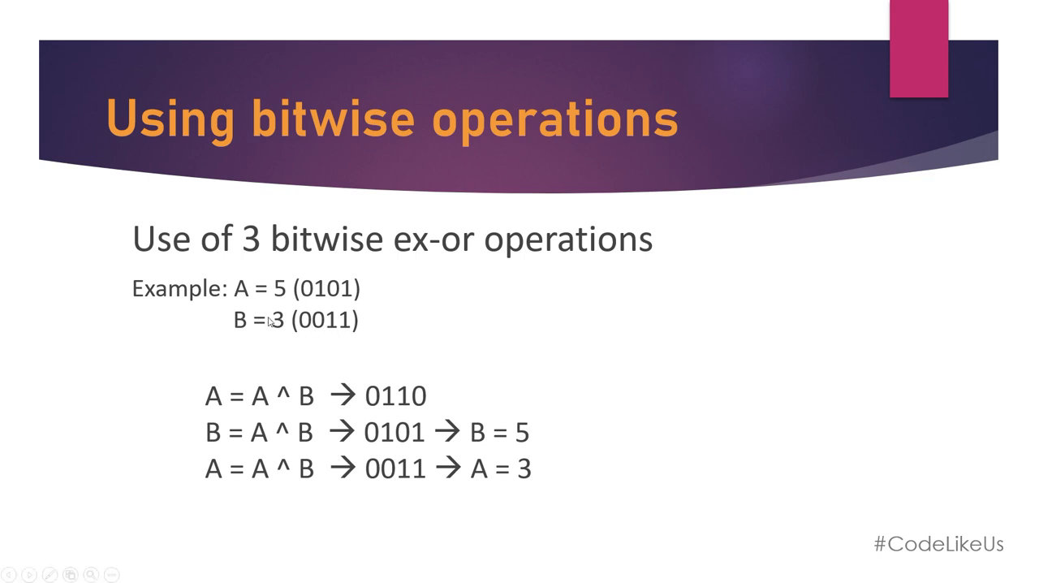
{"action": "mouse_move", "coordinate": [240, 307]}
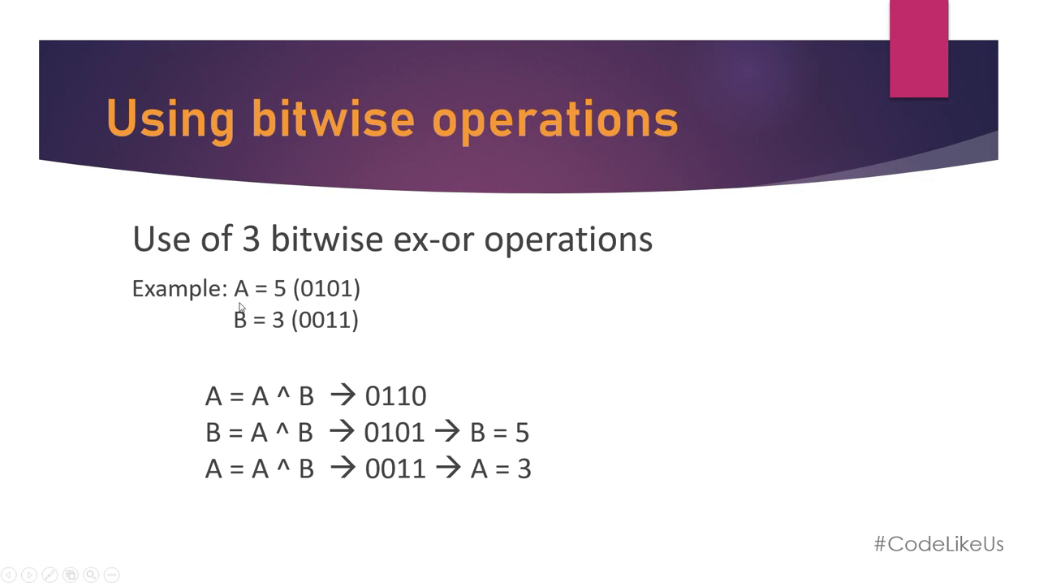
{"action": "mouse_move", "coordinate": [309, 301]}
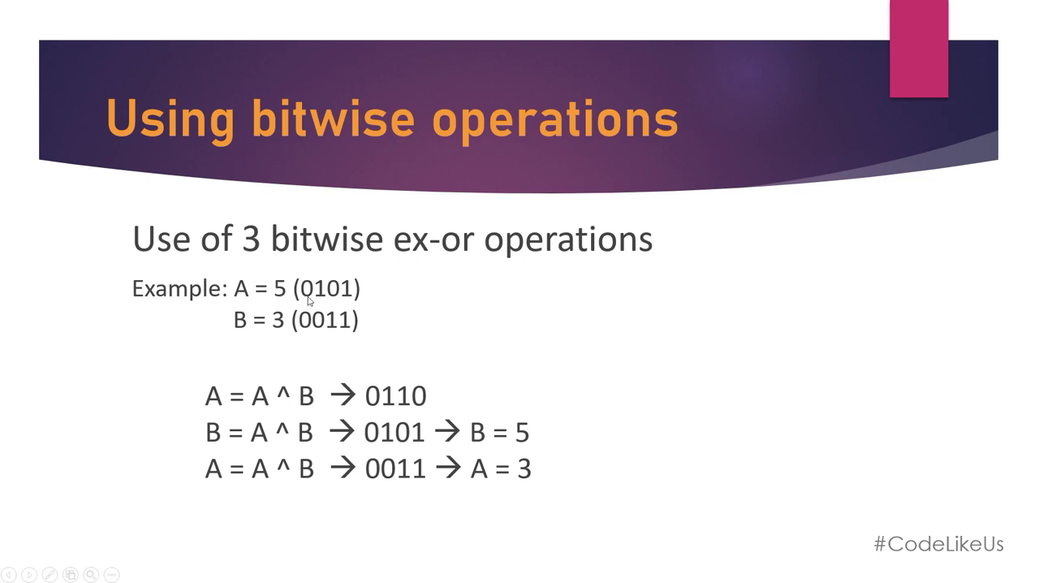
{"action": "mouse_move", "coordinate": [240, 338]}
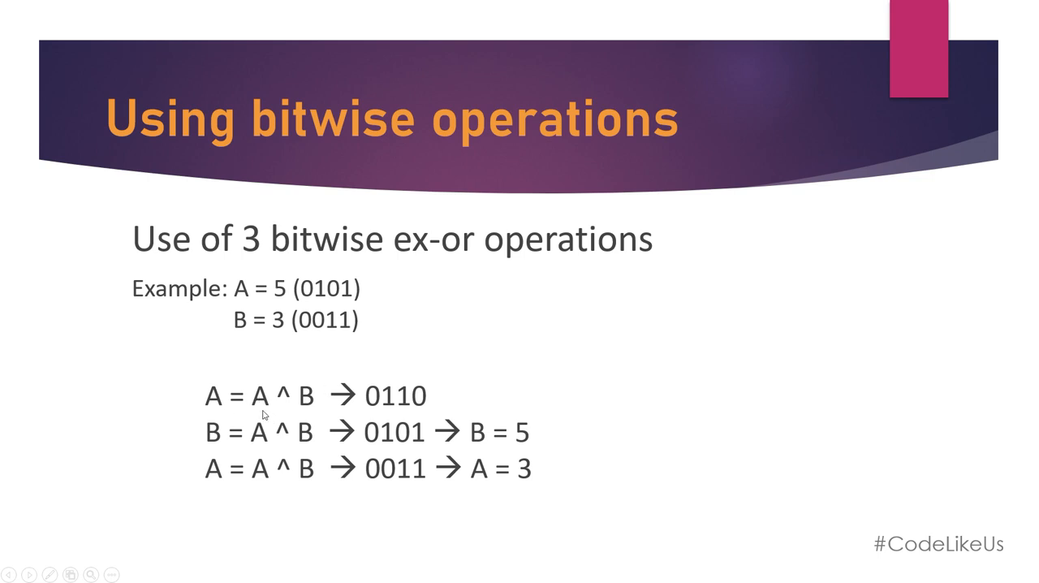
{"action": "mouse_move", "coordinate": [320, 403]}
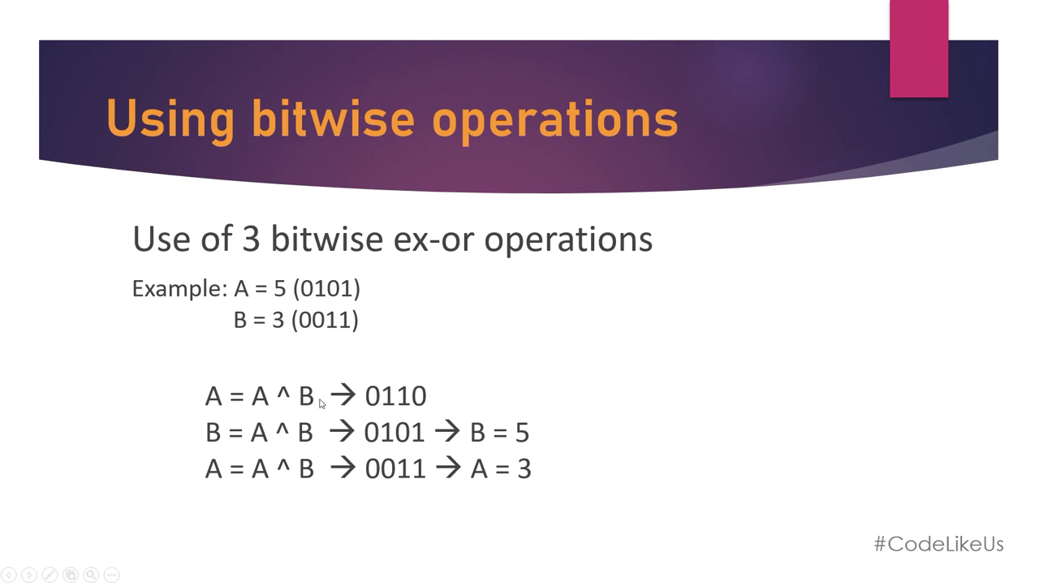
{"action": "mouse_move", "coordinate": [215, 409]}
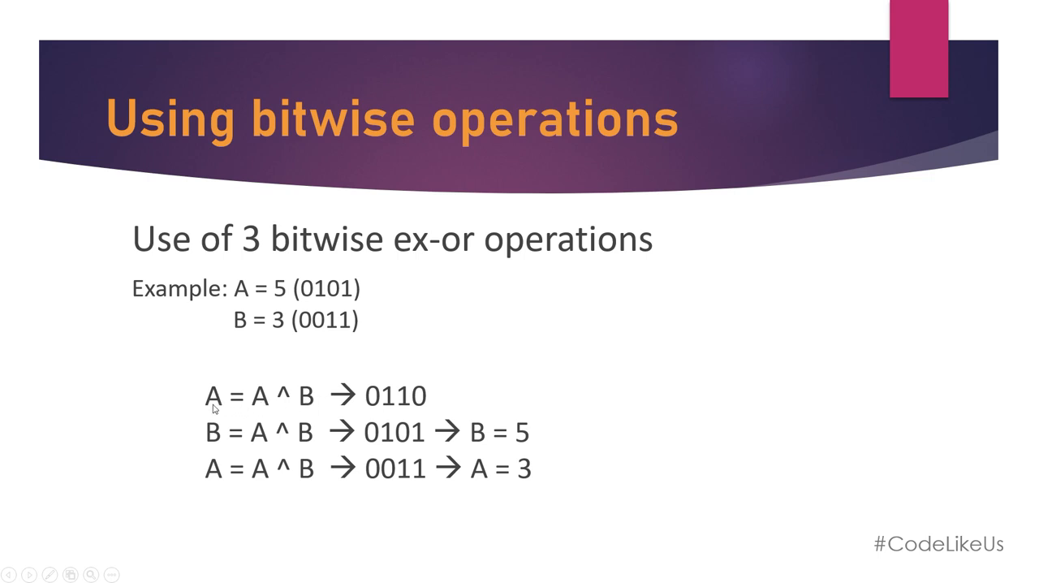
{"action": "mouse_move", "coordinate": [306, 302]}
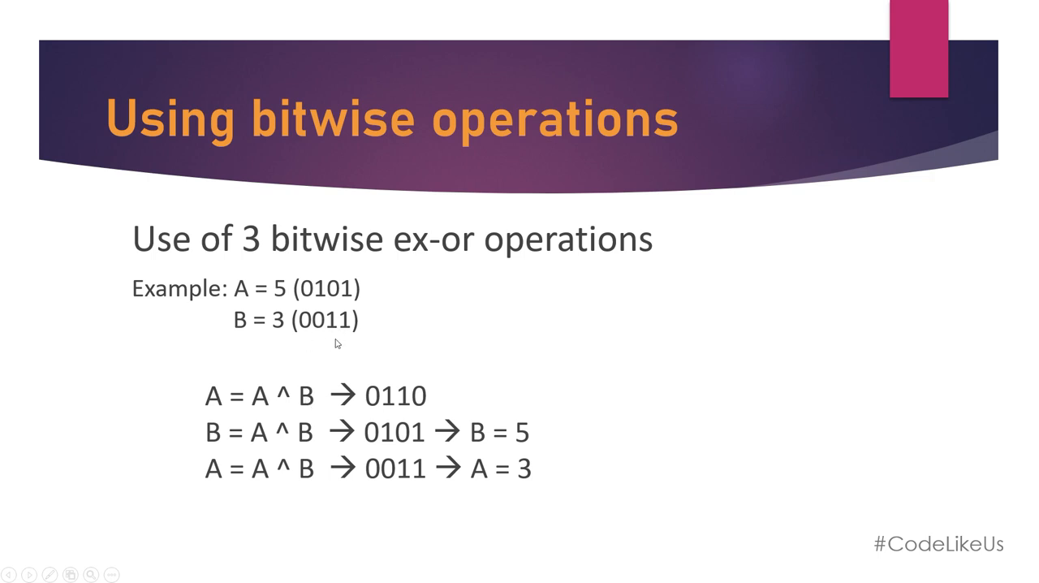
{"action": "mouse_move", "coordinate": [307, 312]}
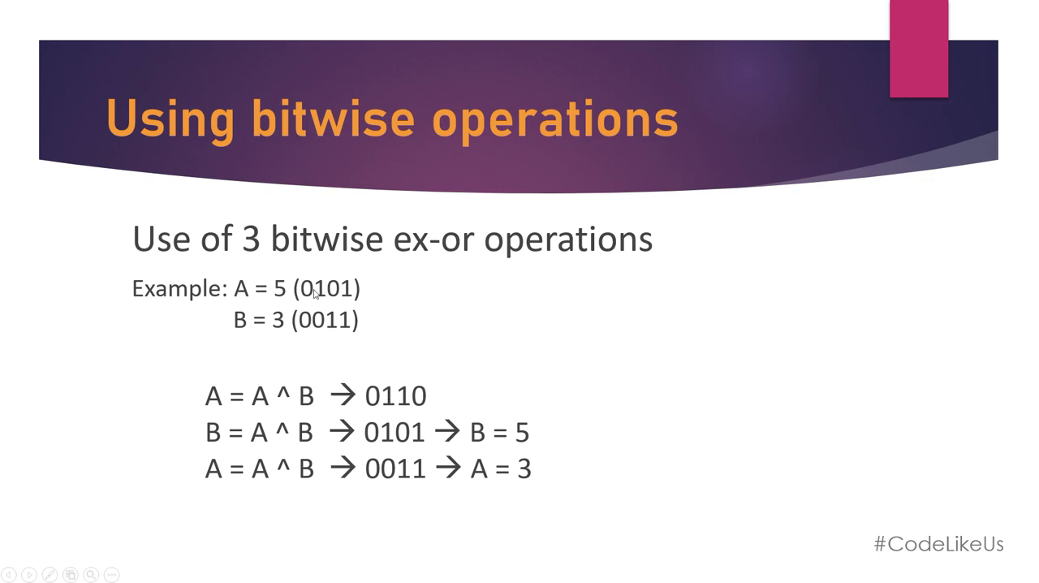
{"action": "mouse_move", "coordinate": [409, 406]}
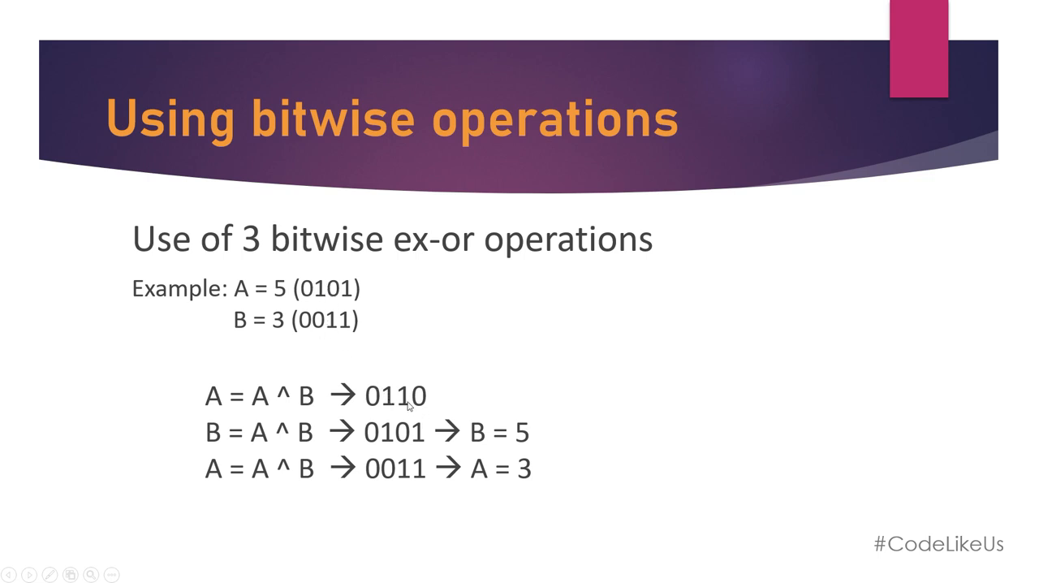
{"action": "mouse_move", "coordinate": [354, 293]}
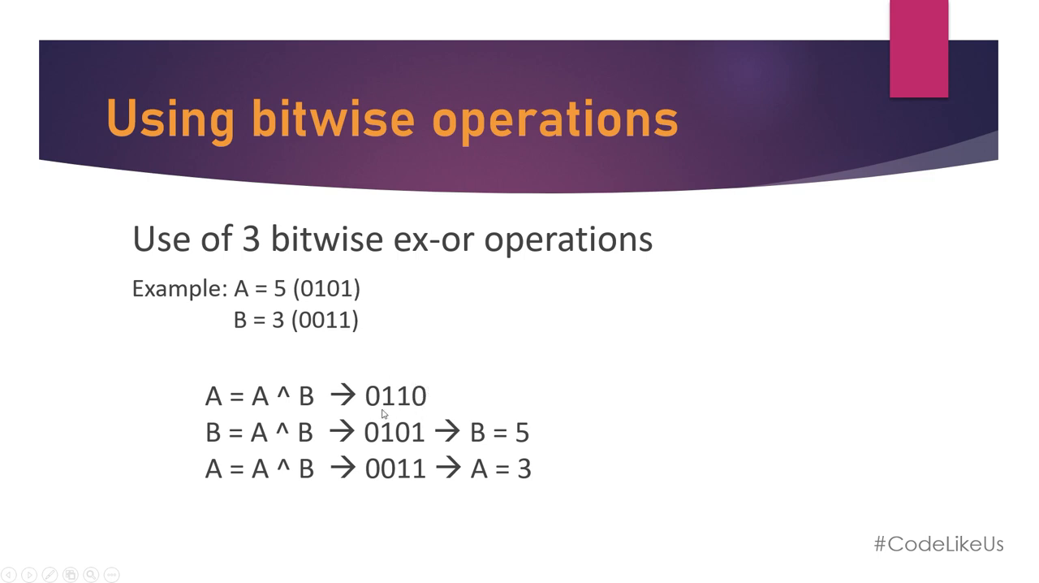
{"action": "mouse_move", "coordinate": [250, 408]}
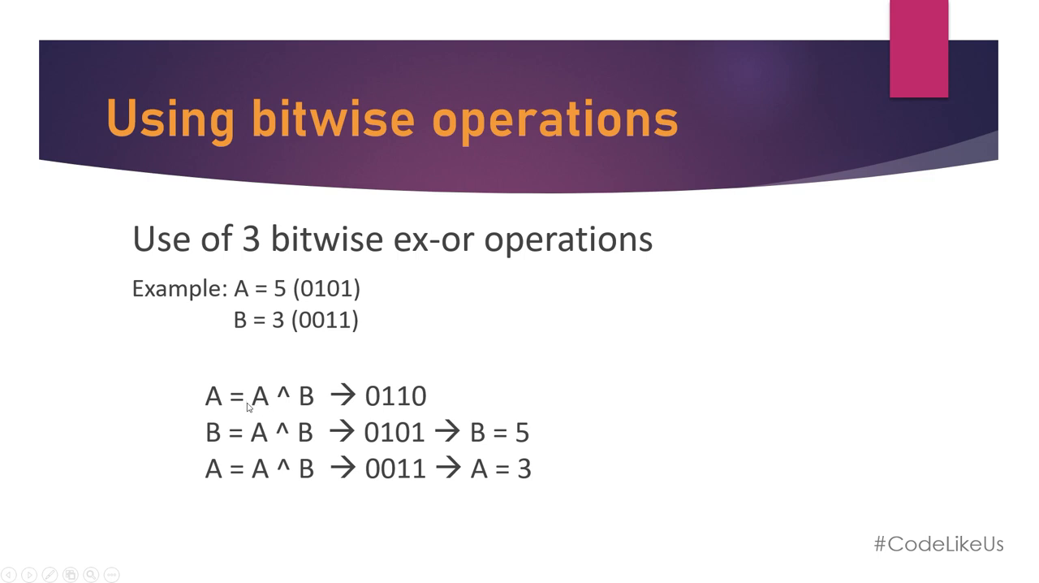
{"action": "mouse_move", "coordinate": [290, 414]}
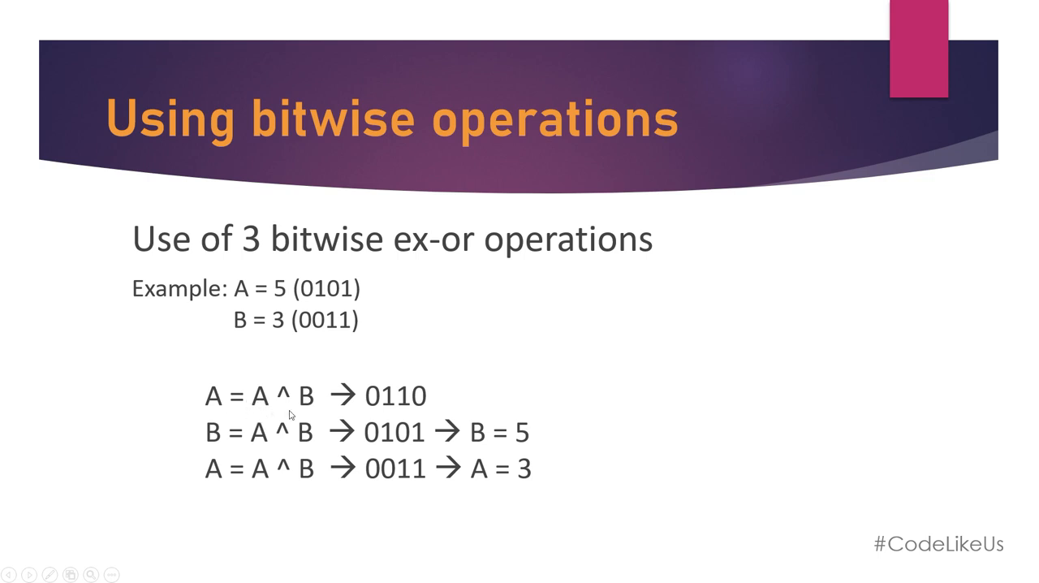
{"action": "mouse_move", "coordinate": [254, 452]}
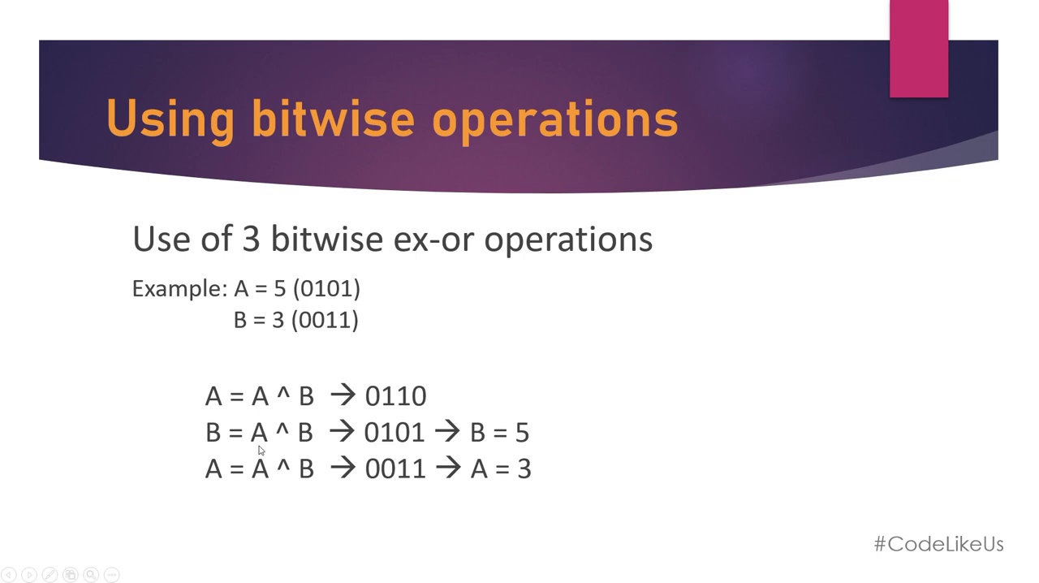
{"action": "mouse_move", "coordinate": [202, 443]}
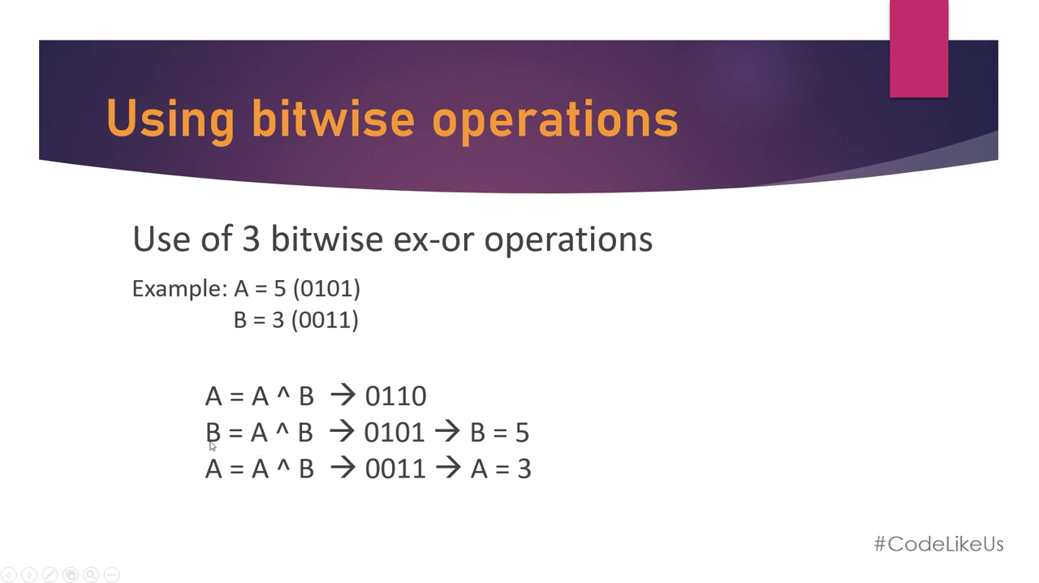
{"action": "mouse_move", "coordinate": [252, 415]}
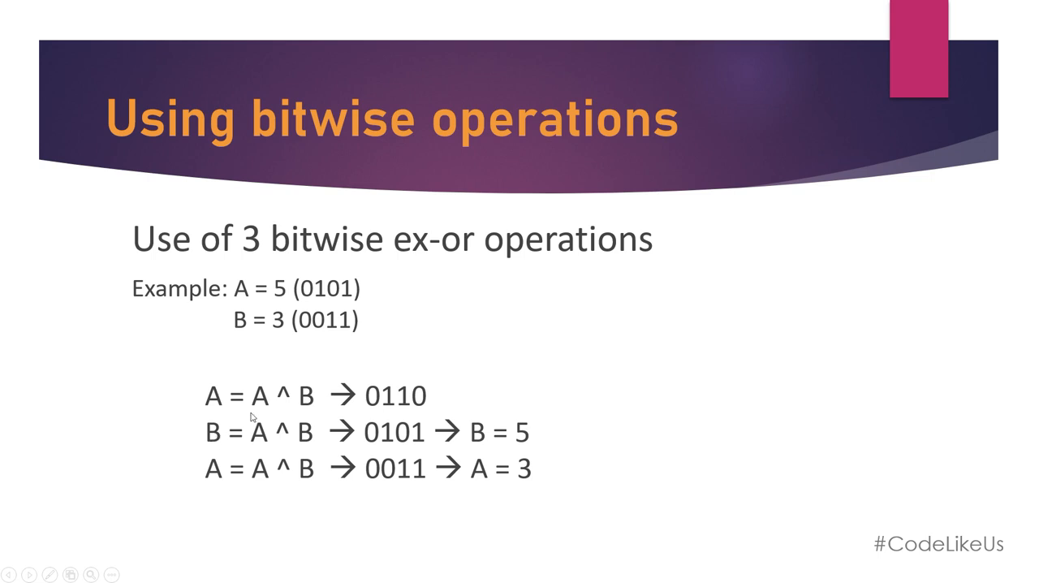
{"action": "mouse_move", "coordinate": [389, 406]}
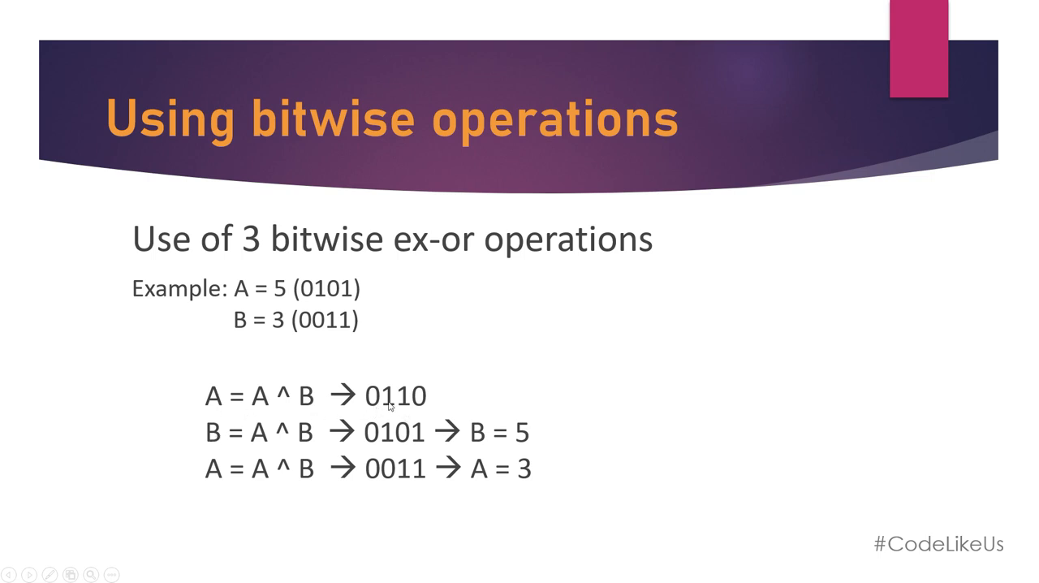
{"action": "mouse_move", "coordinate": [354, 349]}
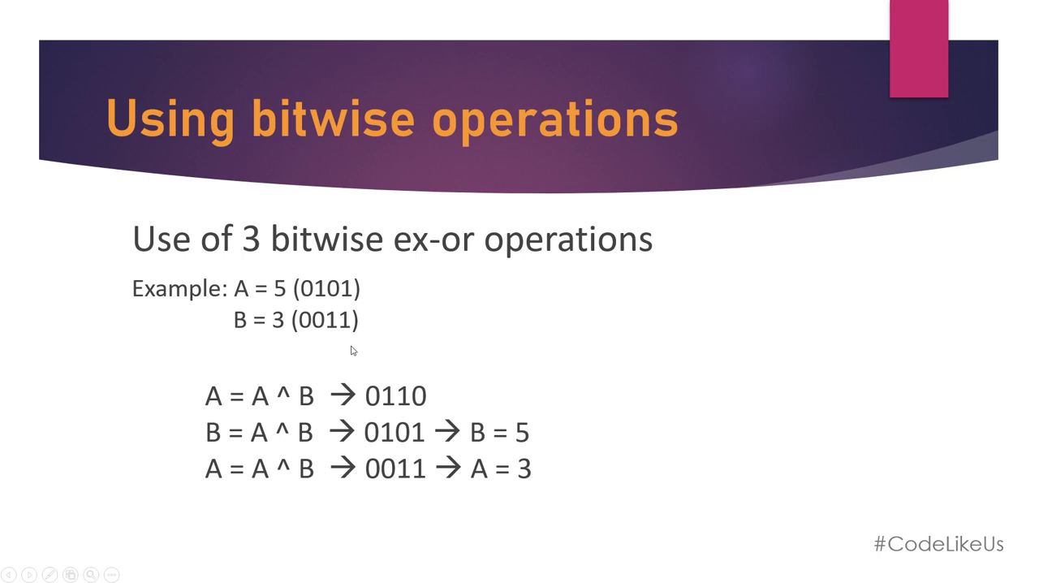
{"action": "mouse_move", "coordinate": [323, 340]}
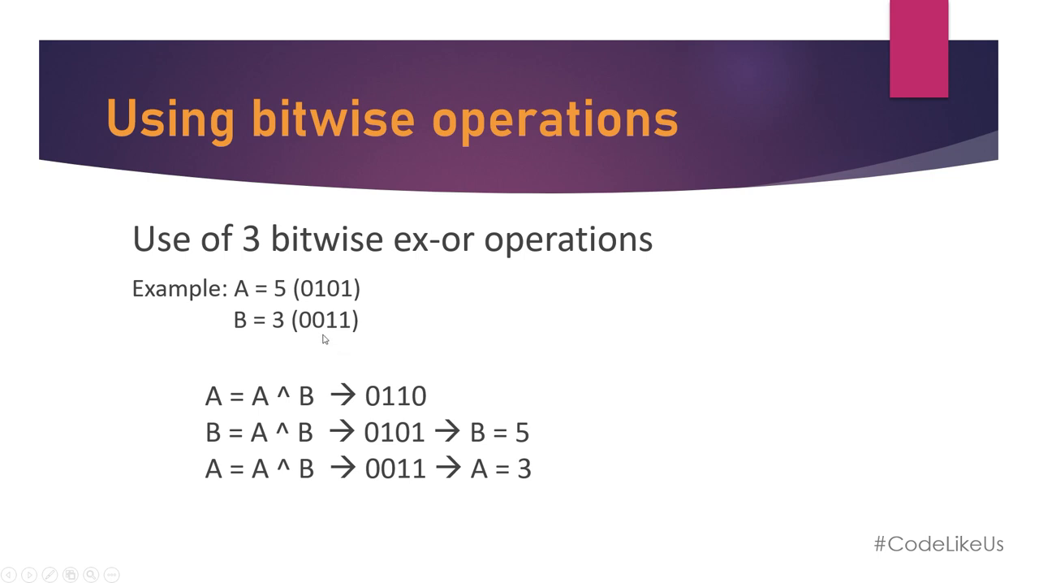
{"action": "mouse_move", "coordinate": [377, 404]}
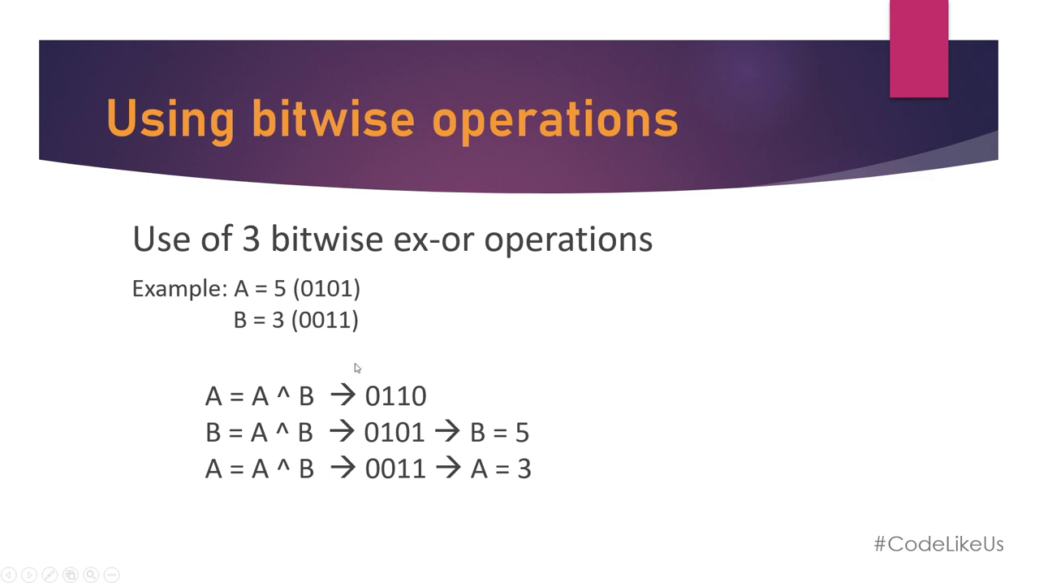
{"action": "mouse_move", "coordinate": [341, 333]}
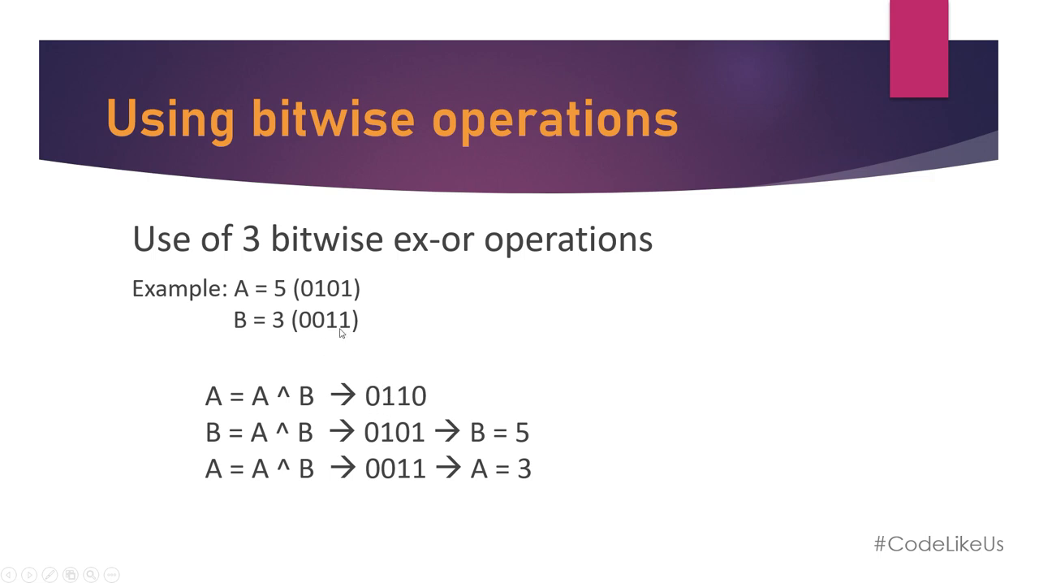
{"action": "mouse_move", "coordinate": [356, 342]}
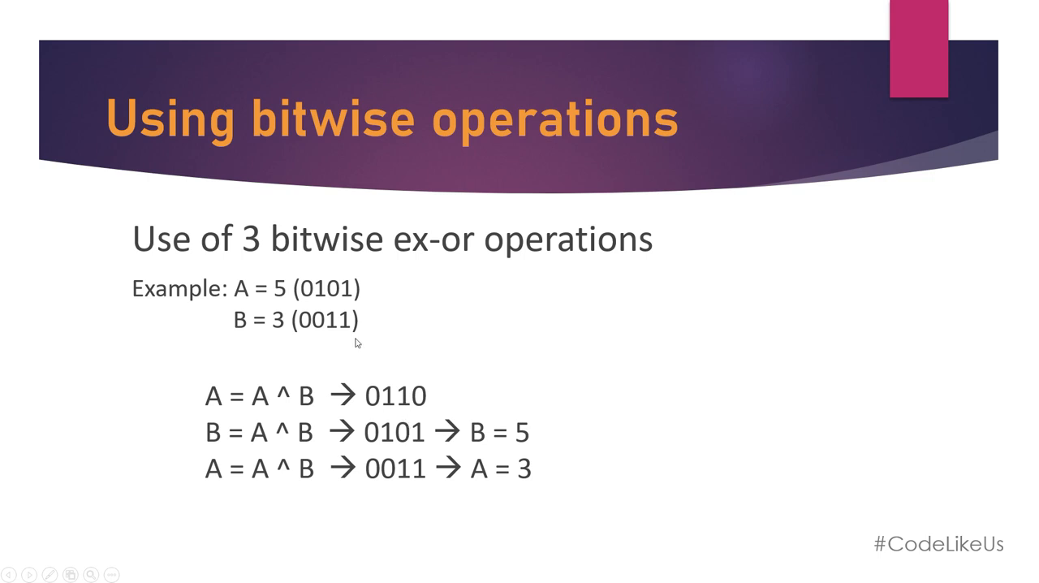
{"action": "mouse_move", "coordinate": [416, 445]}
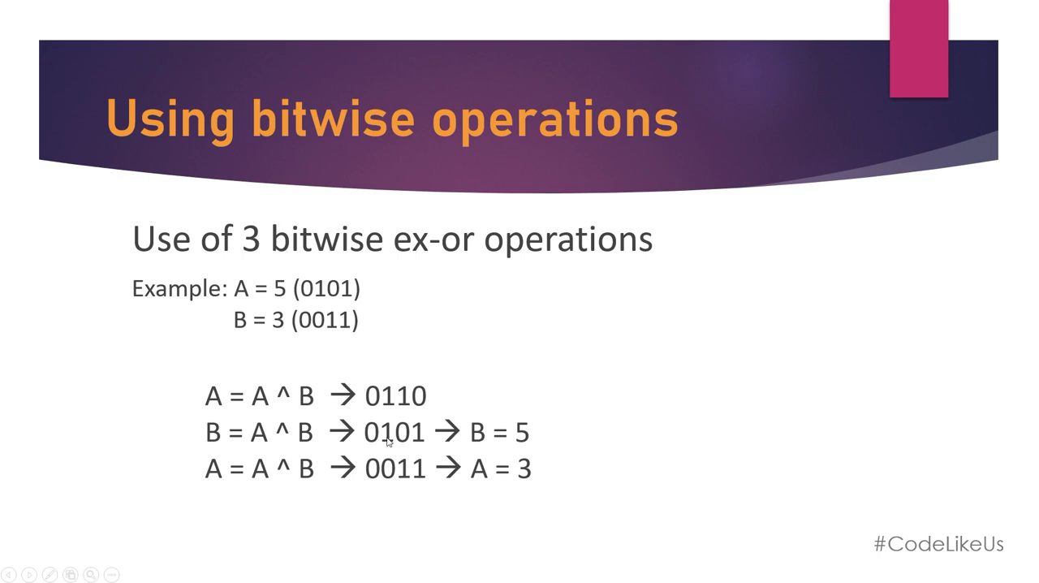
{"action": "mouse_move", "coordinate": [477, 452]}
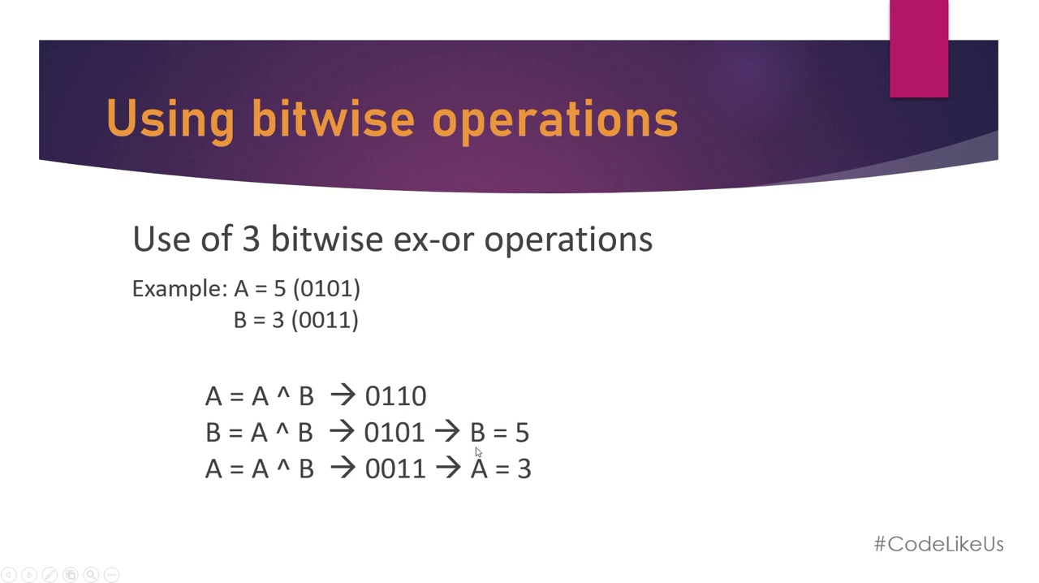
{"action": "mouse_move", "coordinate": [528, 446]}
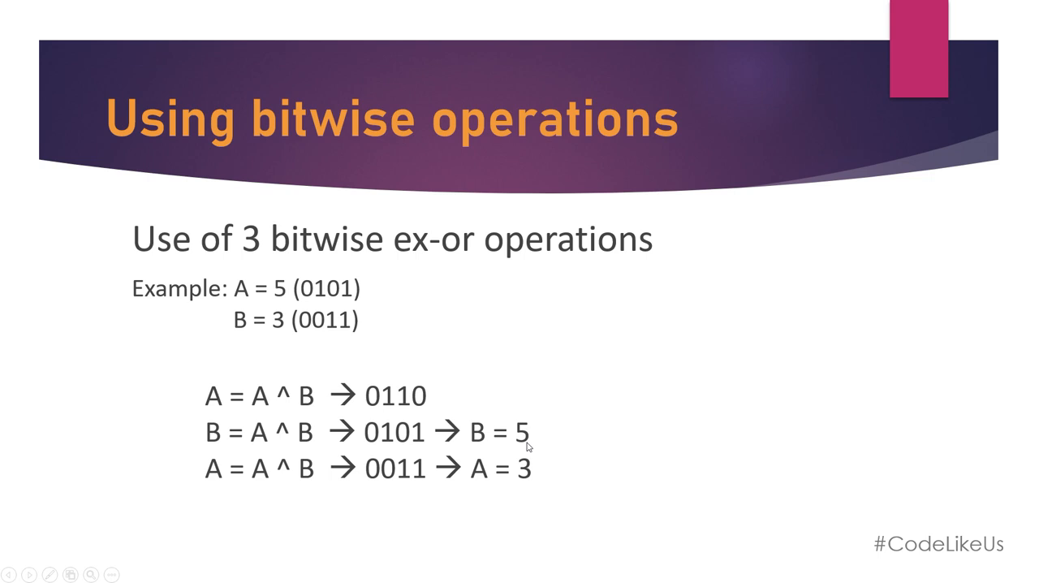
{"action": "mouse_move", "coordinate": [273, 302]}
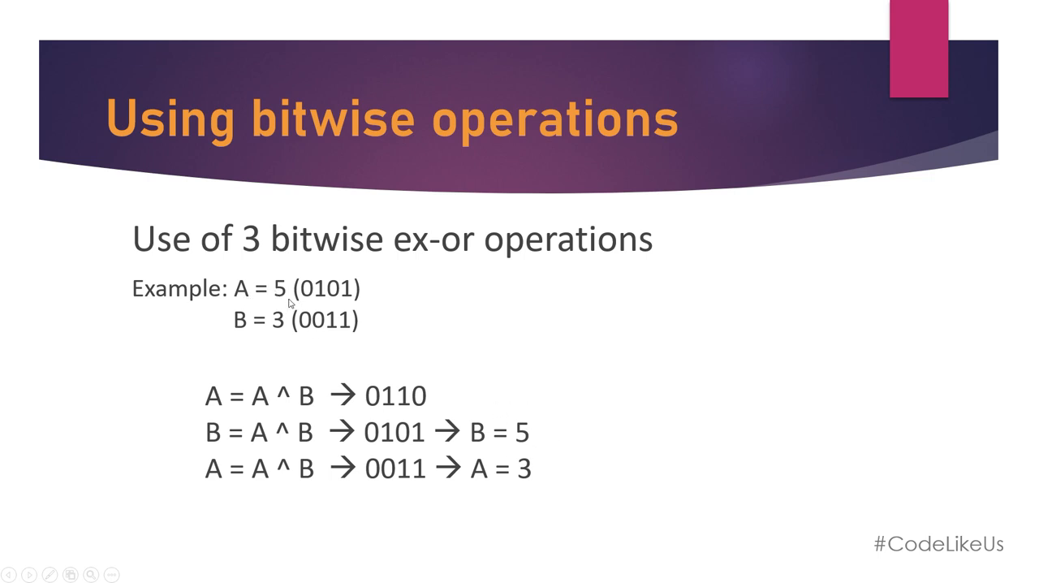
{"action": "mouse_move", "coordinate": [505, 440]}
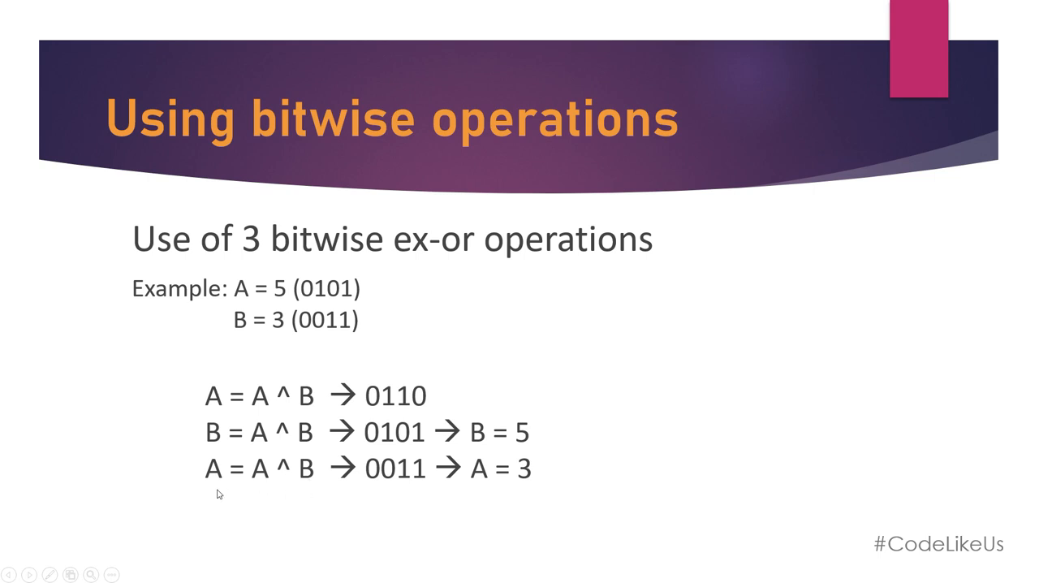
{"action": "mouse_move", "coordinate": [283, 469]}
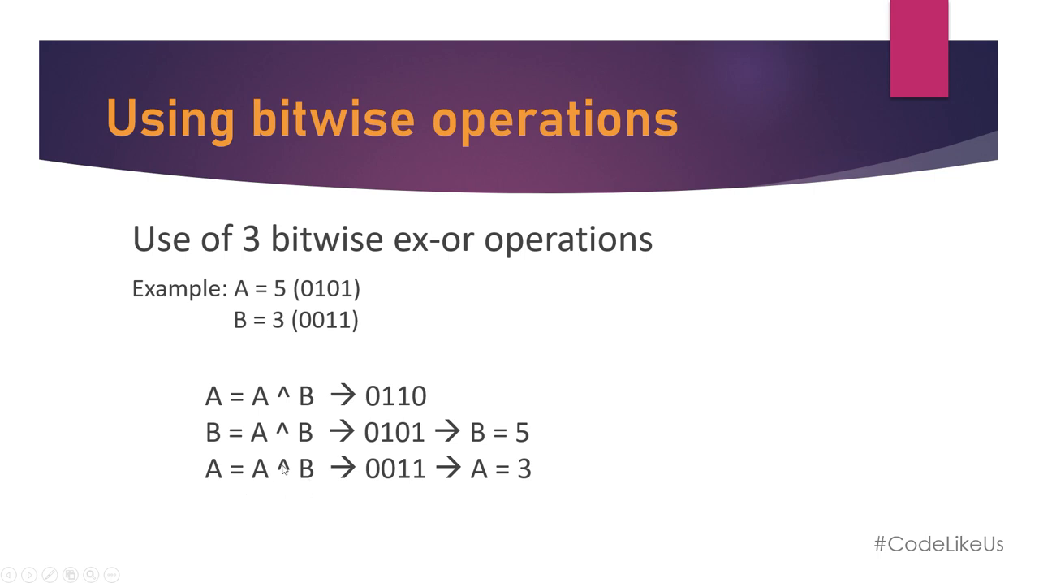
{"action": "mouse_move", "coordinate": [392, 416]}
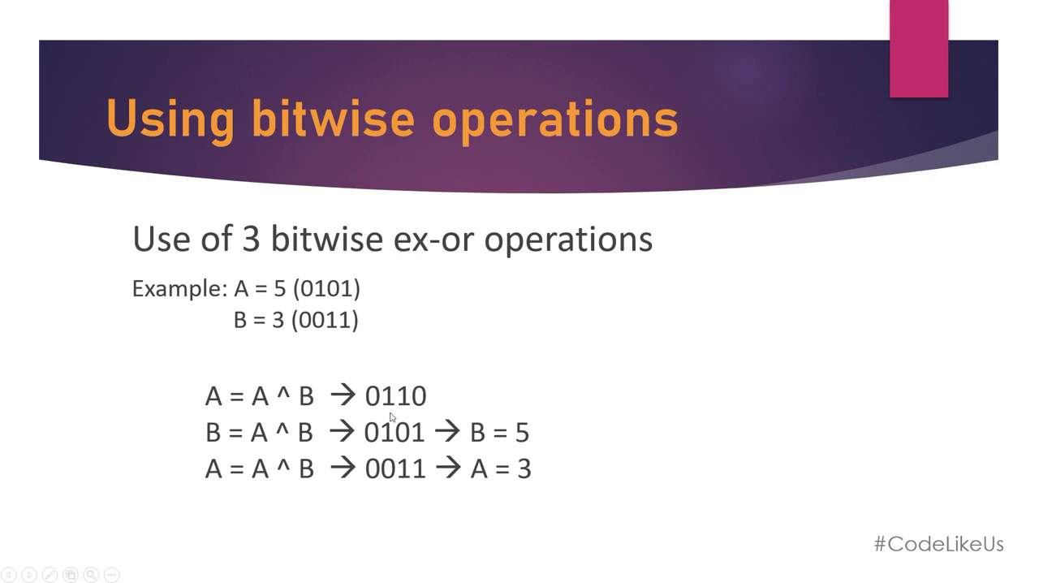
{"action": "mouse_move", "coordinate": [403, 448]}
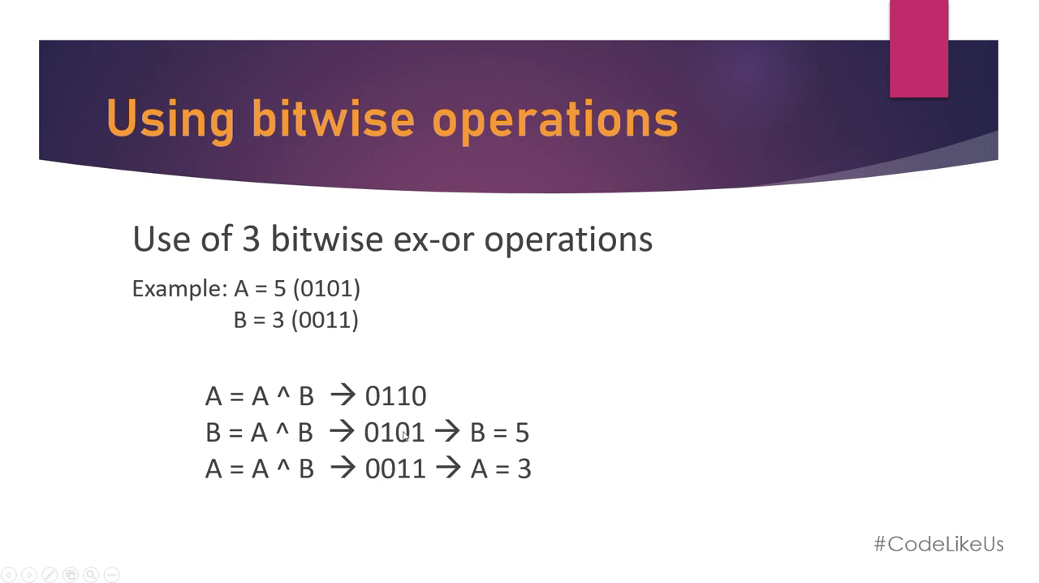
{"action": "mouse_move", "coordinate": [419, 478]}
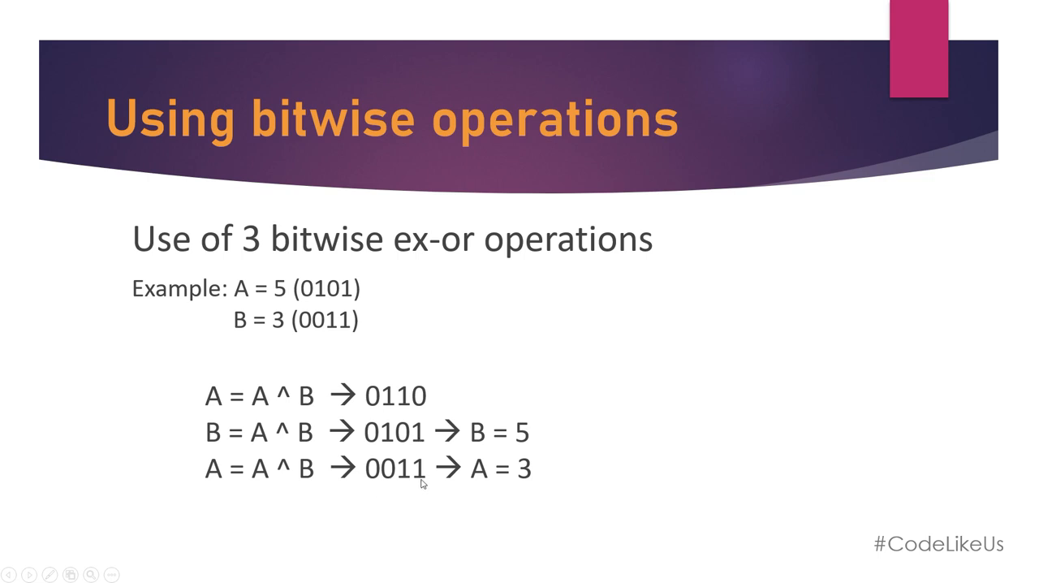
{"action": "mouse_move", "coordinate": [478, 469]}
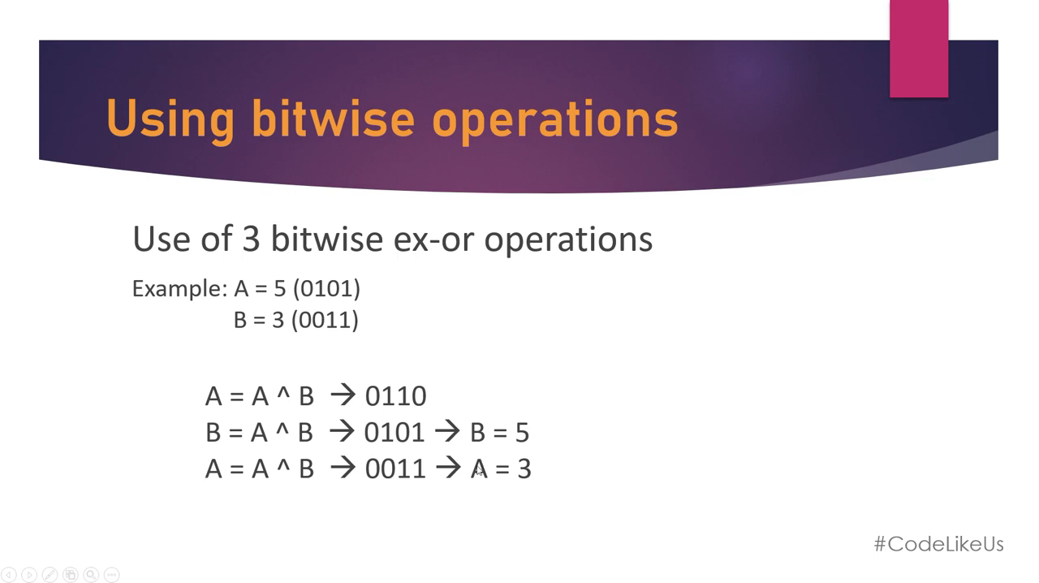
{"action": "mouse_move", "coordinate": [458, 429]}
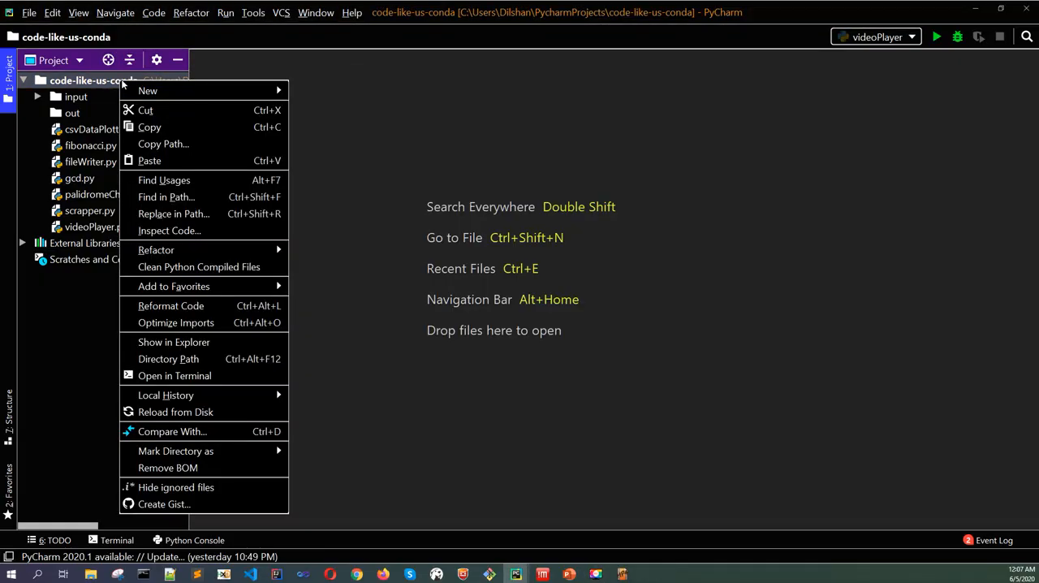
Step: Create a new file named swap.py in the code-like-us-conda project
{"action": "left_click", "coordinate": [148, 91]}
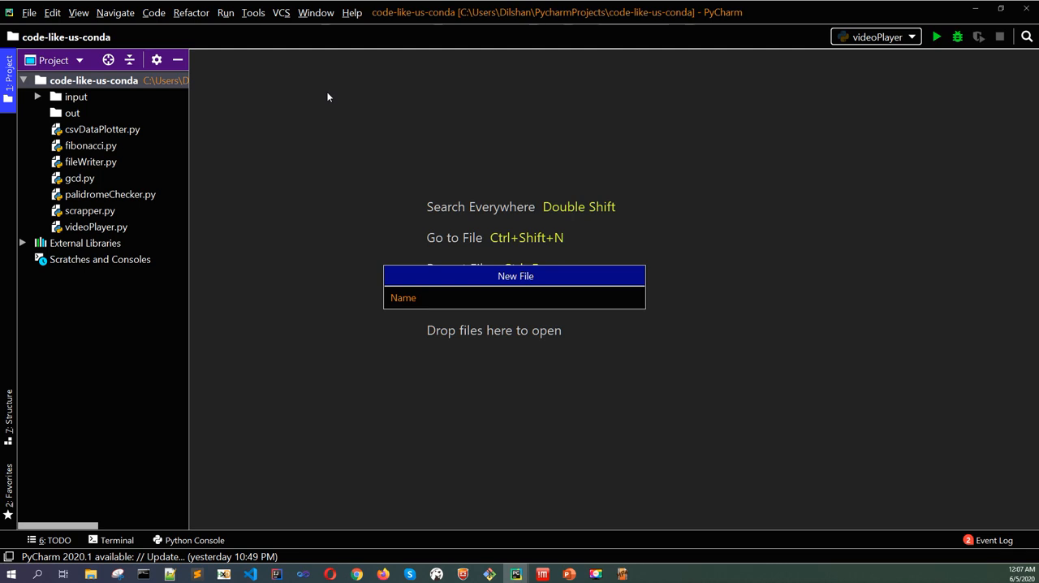
{"action": "type", "text": "sw"}
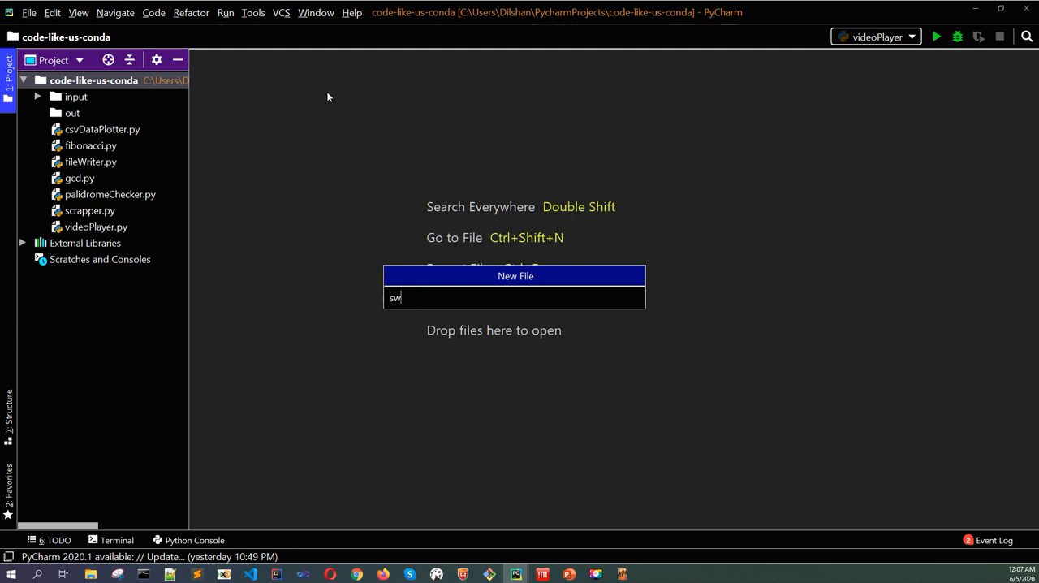
{"action": "key", "text": "Enter"}
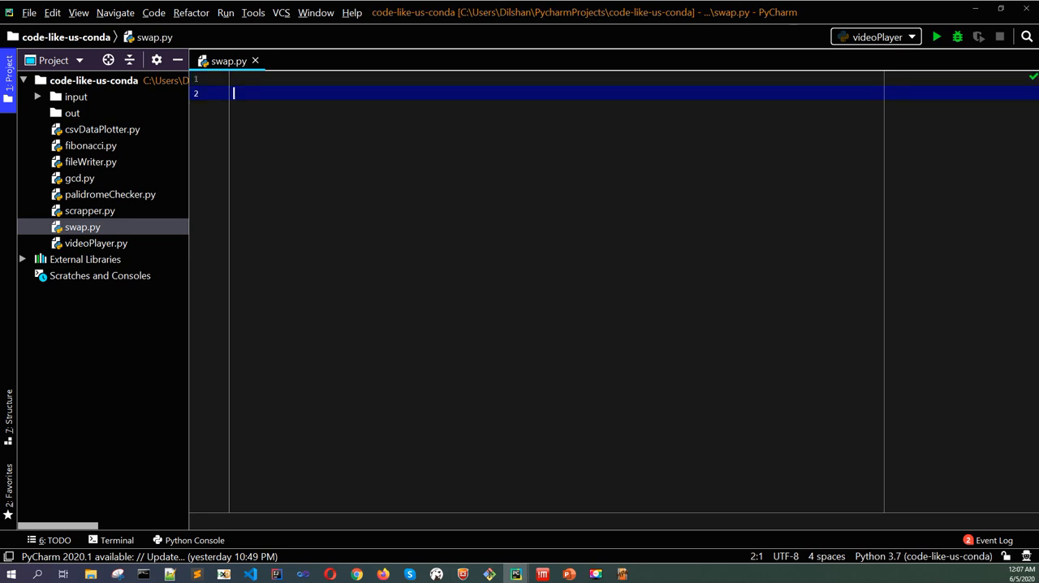
Step: Define the function header def swap1(x, y): and start its body
{"action": "type", "text": "def"}
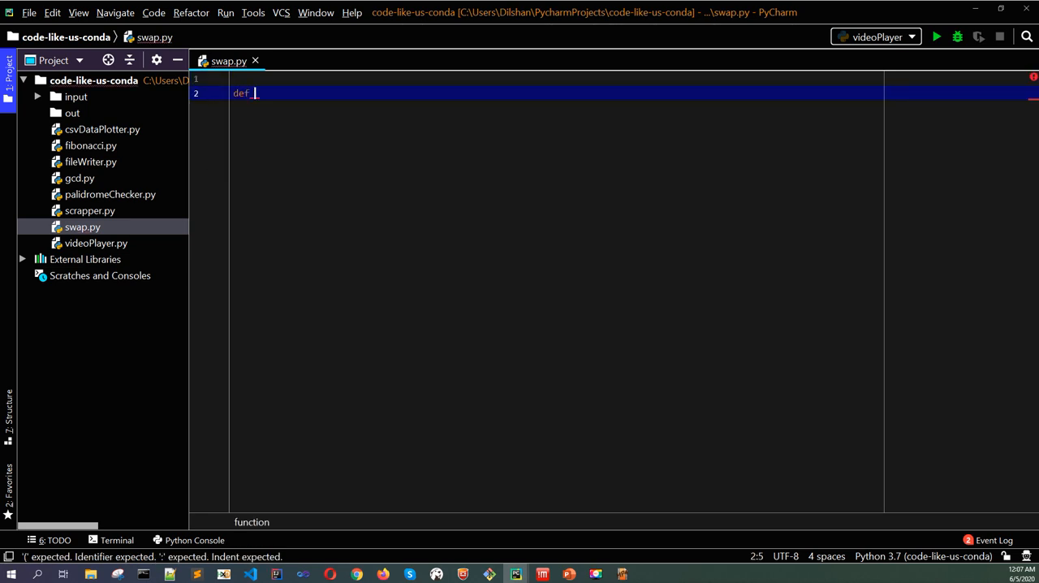
{"action": "type", "text": "swap1(x, y"}
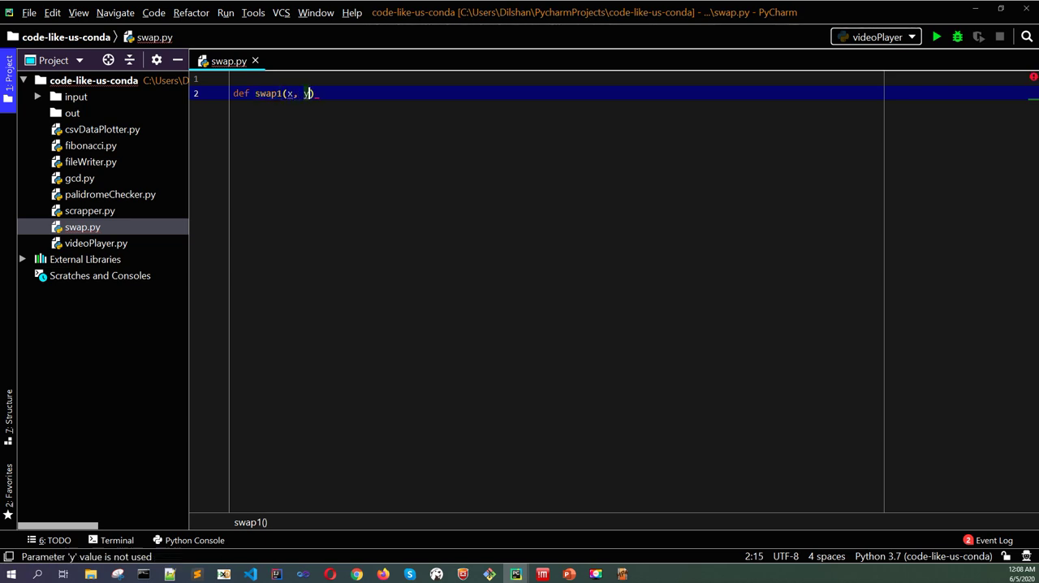
{"action": "type", "text": ":"}
{"action": "key", "text": "Return"}
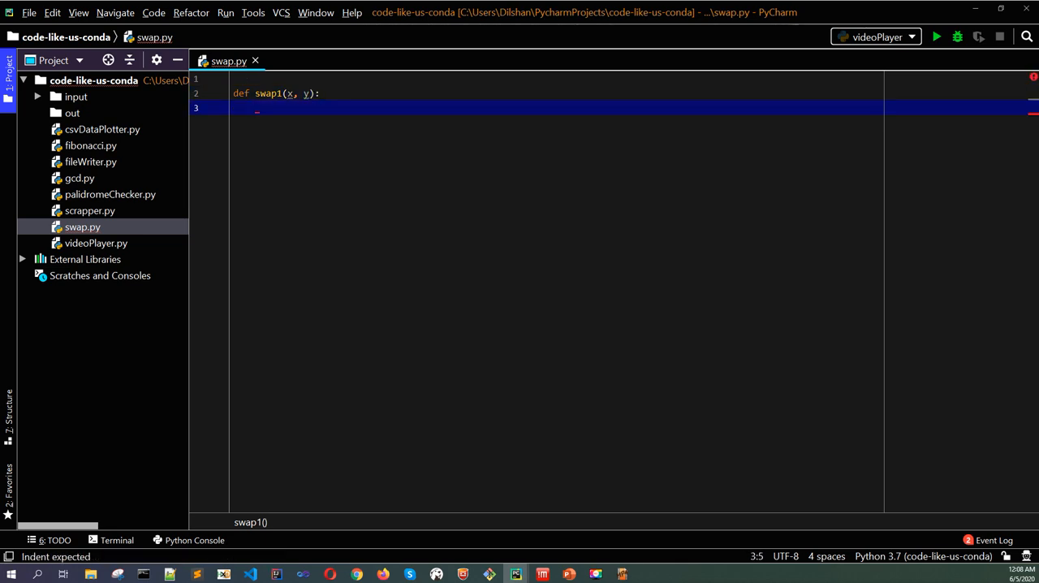
Step: Write the temp-variable swap: z = x, x = y, y = z
{"action": "type", "text": "z ="}
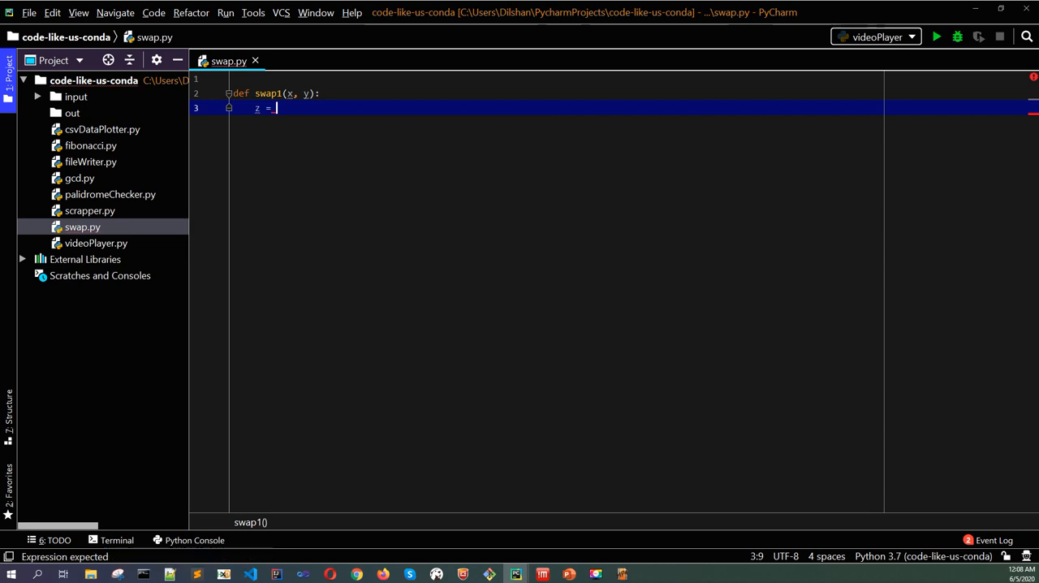
{"action": "type", "text": "x"}
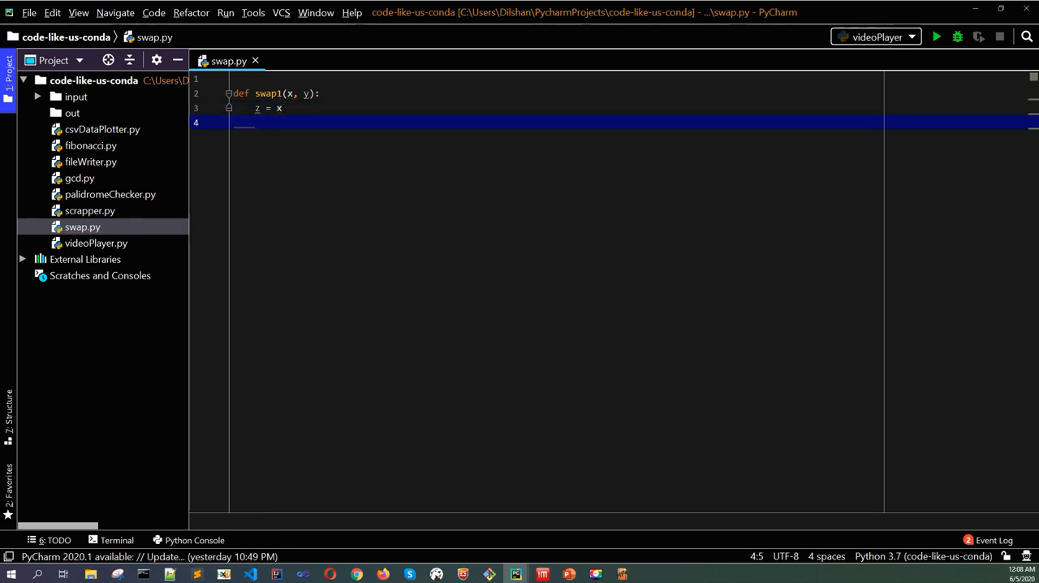
{"action": "type", "text": "x ="}
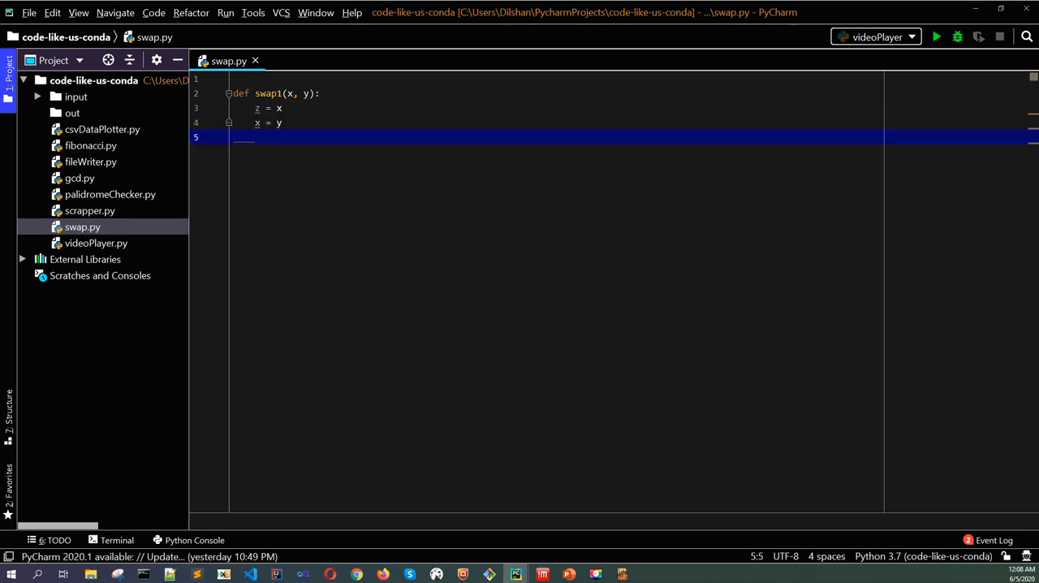
{"action": "type", "text": "y"}
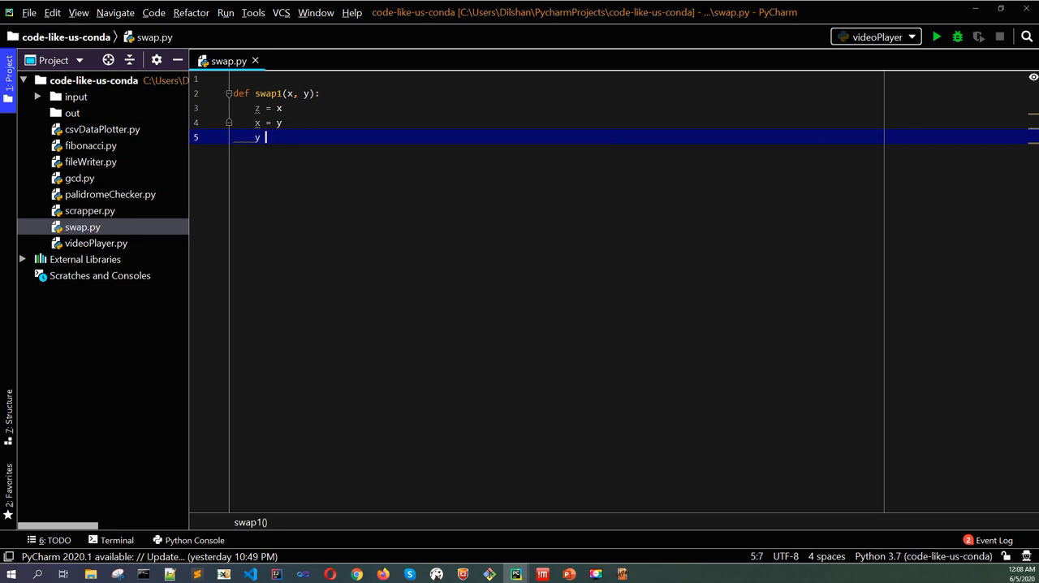
{"action": "type", "text": "="}
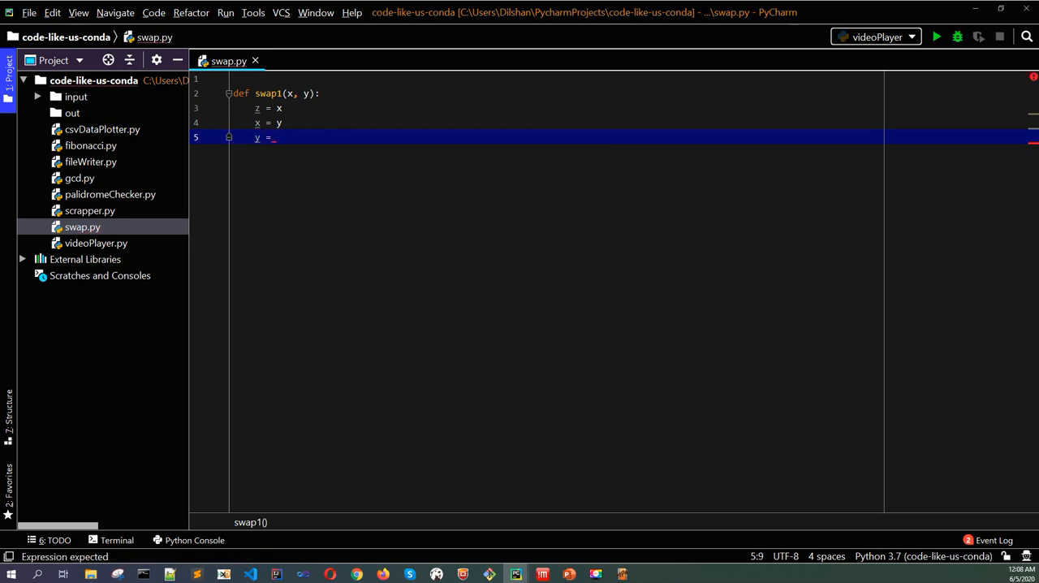
{"action": "type", "text": "z"}
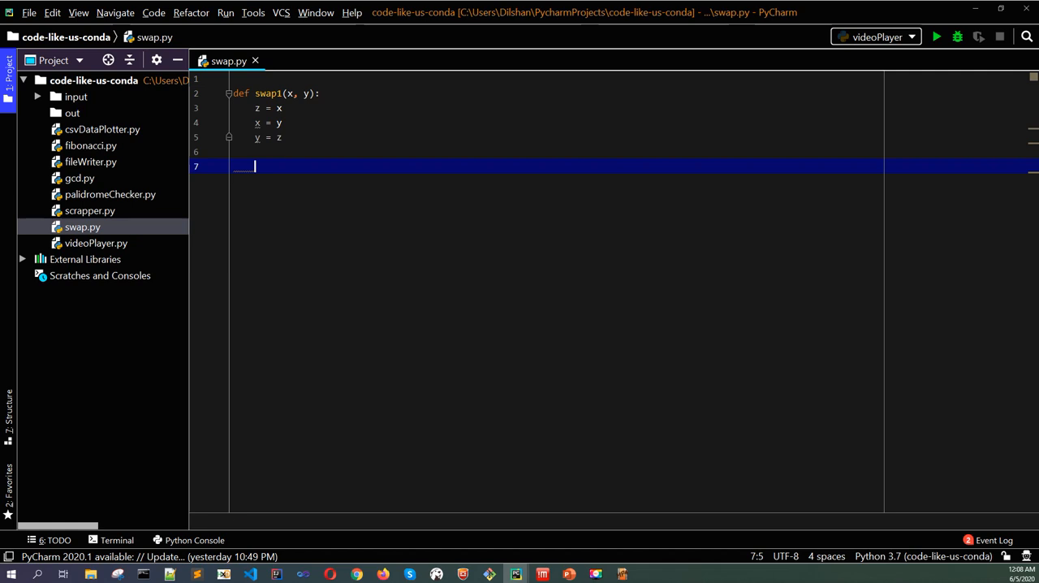
Step: End swap1 with return x, y
{"action": "type", "text": "return"}
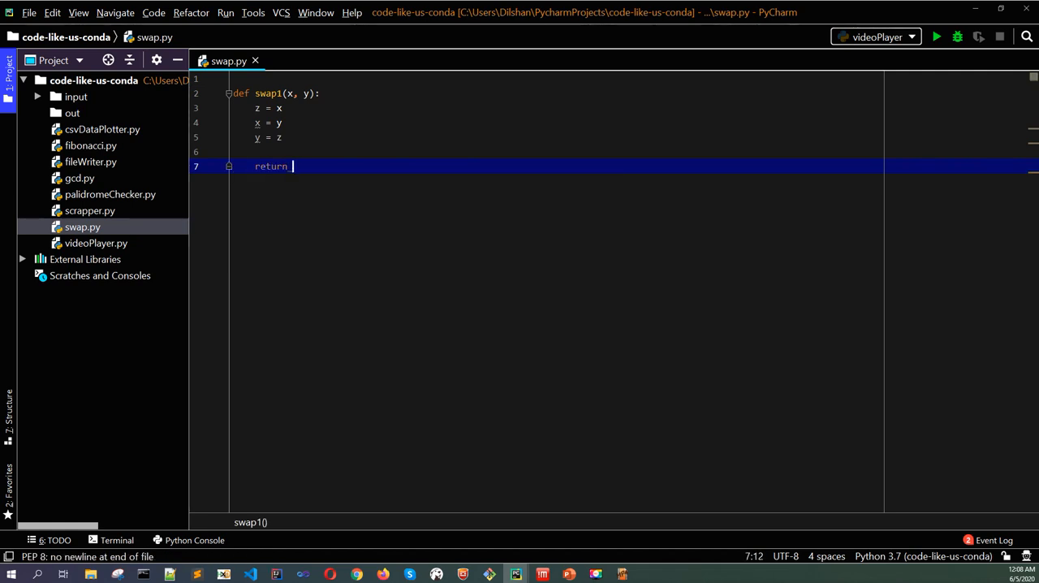
{"action": "type", "text": "x."}
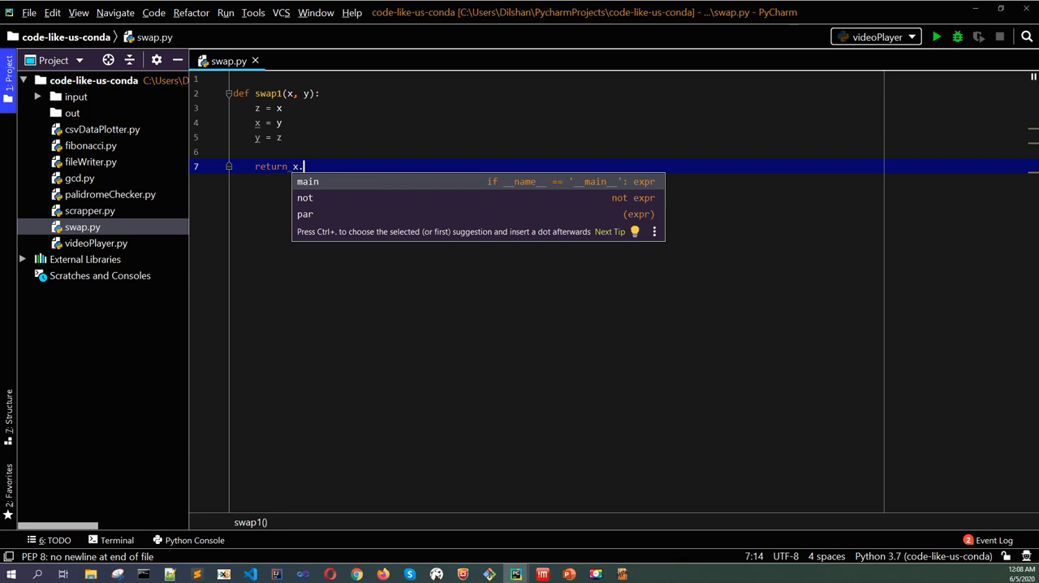
{"action": "type", "text": ", y"}
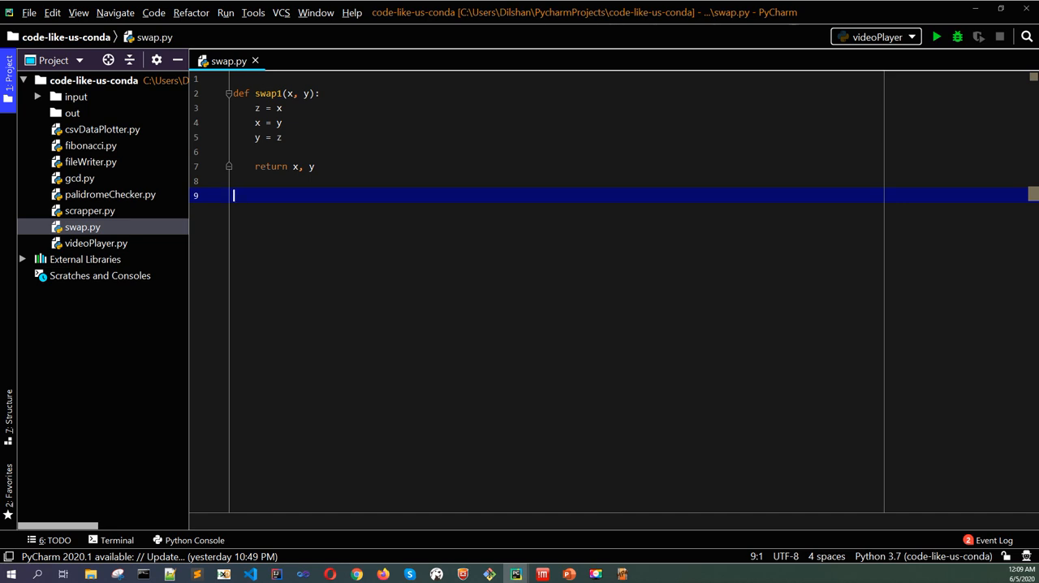
Step: Add the call x, y = swap1(5, 3) below the function
{"action": "type", "text": "x,"}
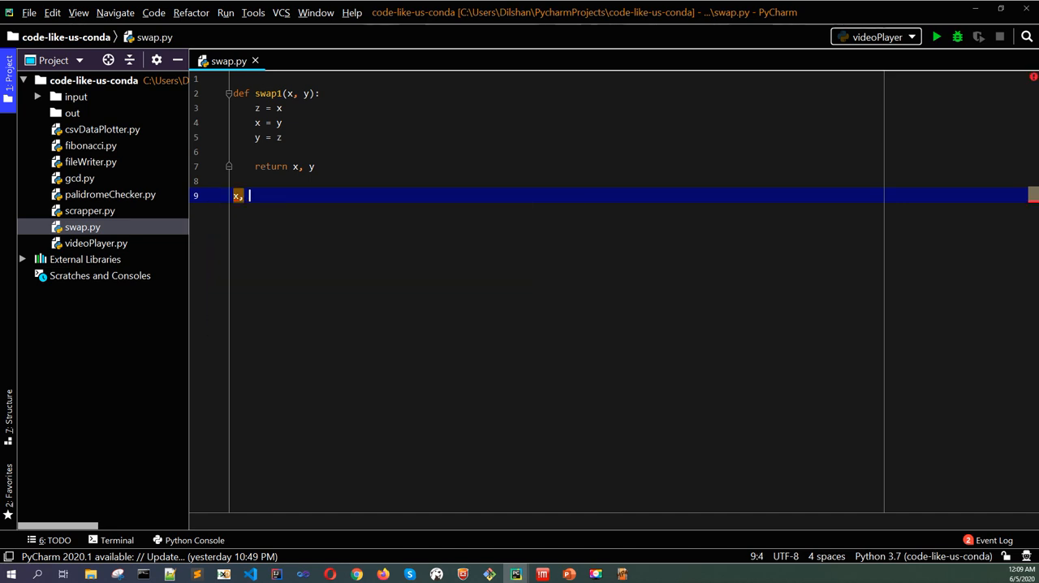
{"action": "type", "text": "y ="}
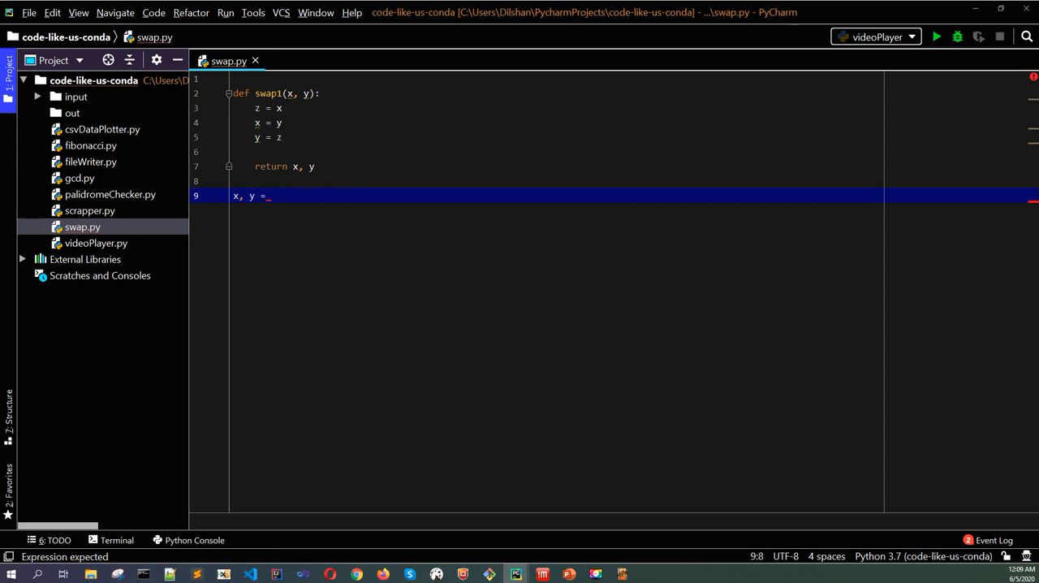
{"action": "type", "text": "swap1()"}
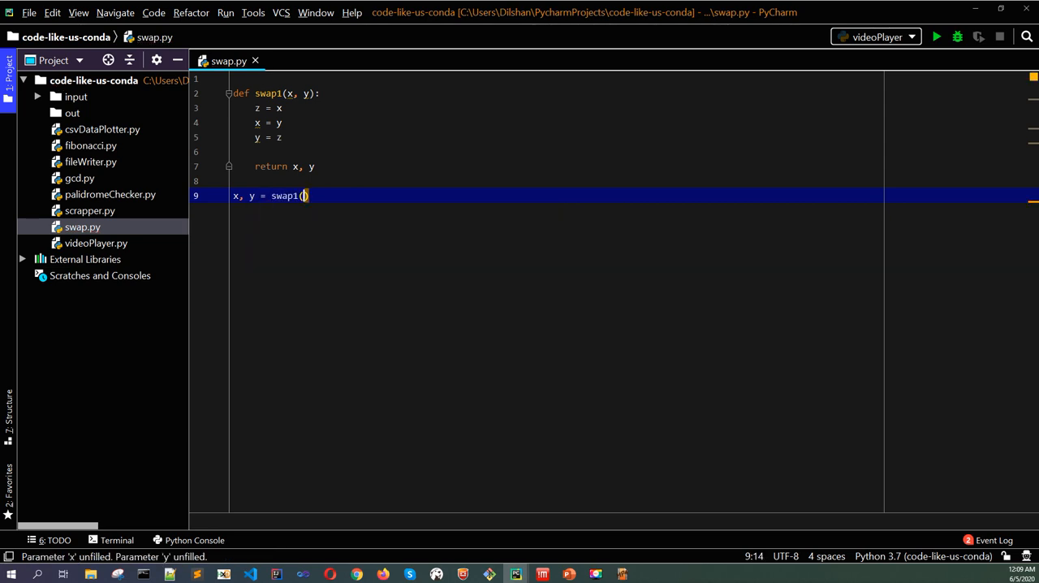
{"action": "type", "text": "s"}
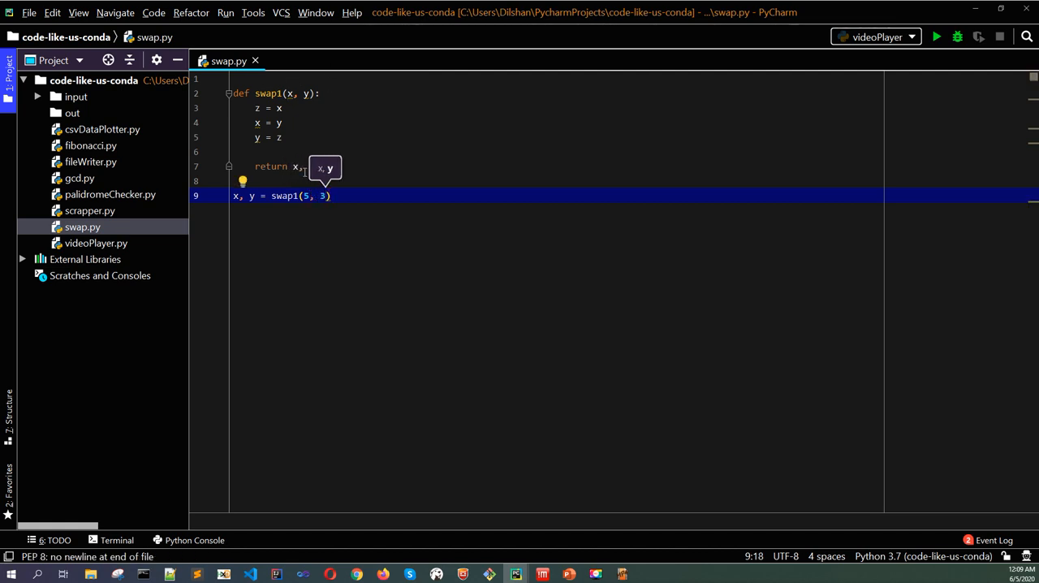
{"action": "mouse_move", "coordinate": [268, 195]}
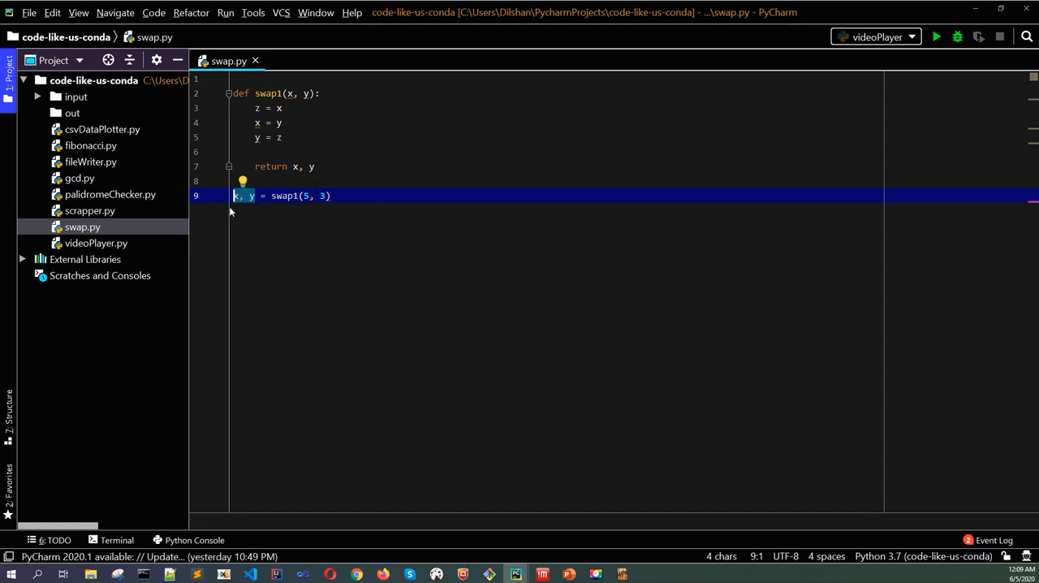
{"action": "mouse_move", "coordinate": [361, 195]}
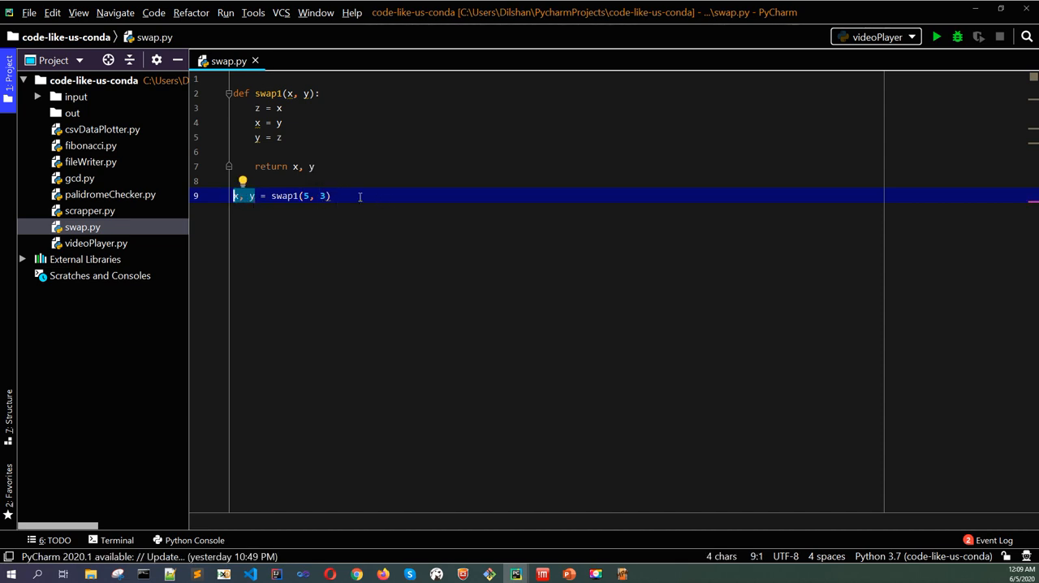
Step: Begin a print(x, line after the swap1 call
{"action": "left_click", "coordinate": [331, 195]}
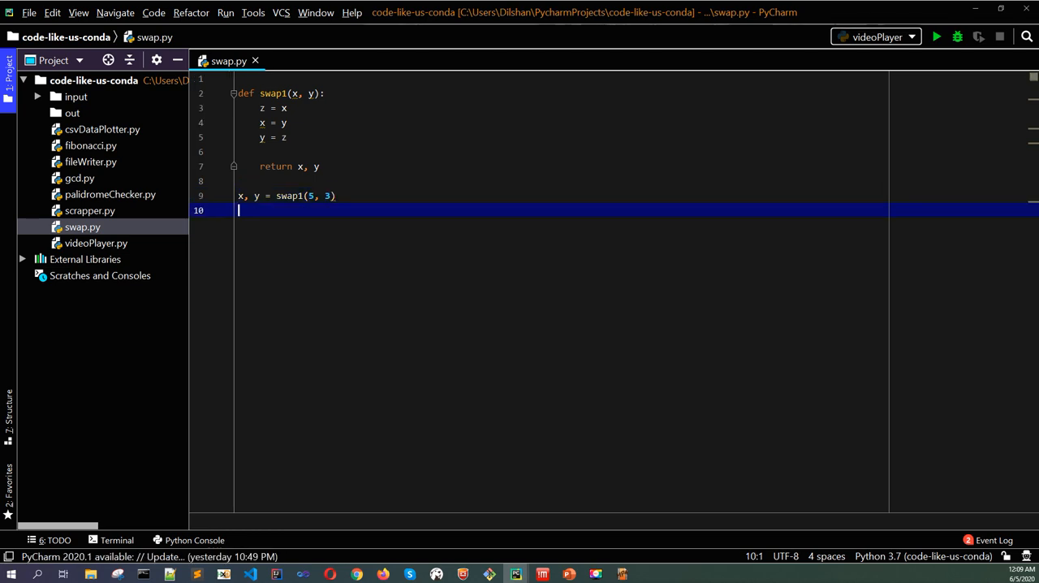
{"action": "type", "text": "print(x,"}
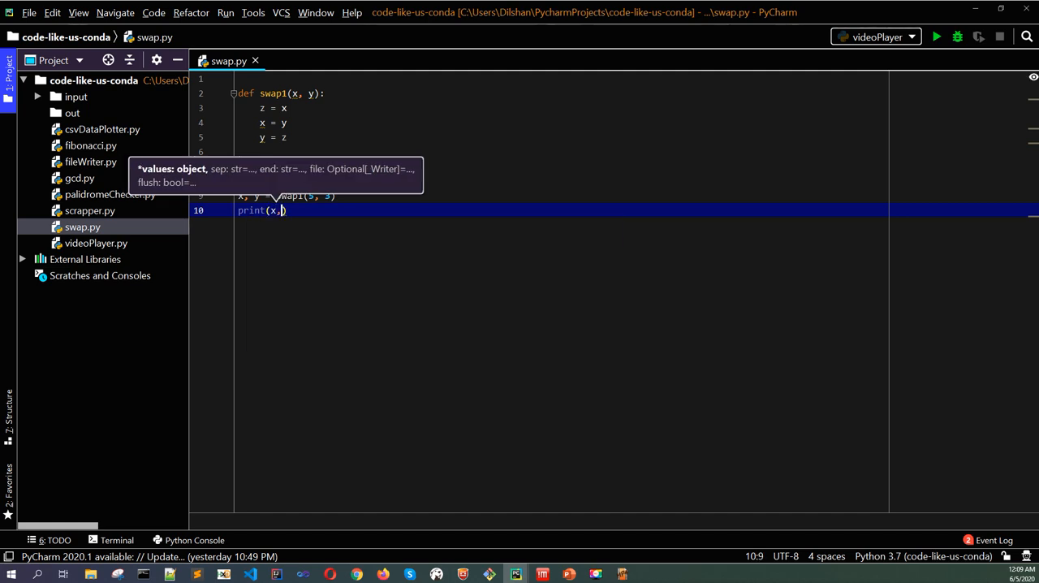
Step: Complete print(x, y) and run swap.py, showing output 3 5
{"action": "type", "text": "y"}
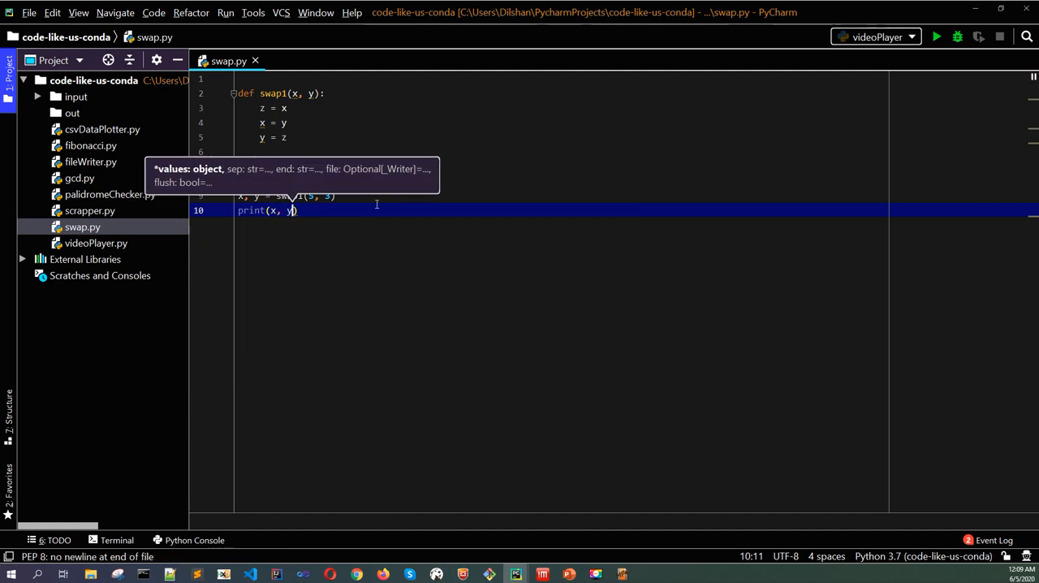
{"action": "right_click", "coordinate": [292, 210]}
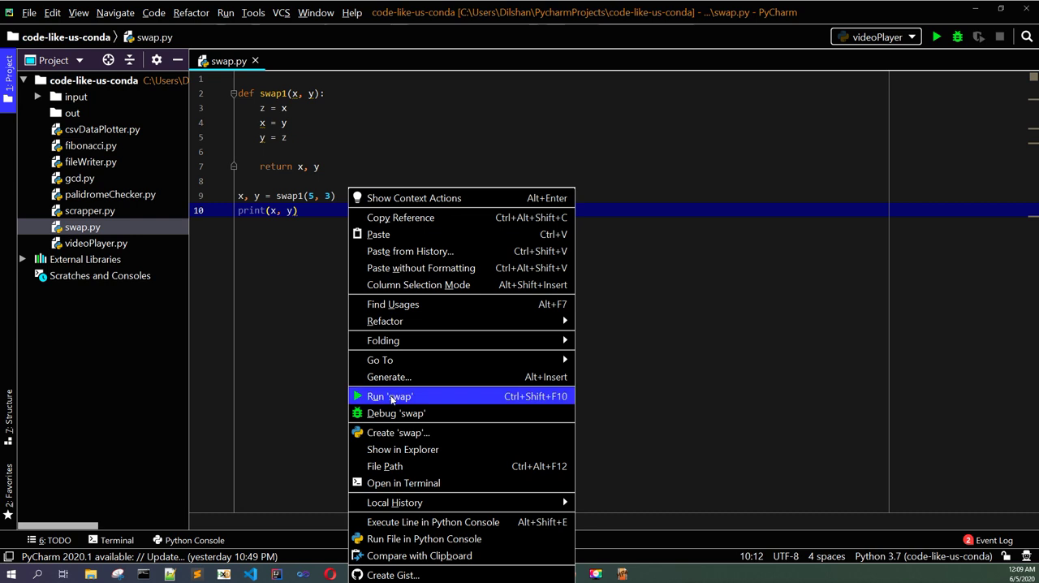
{"action": "left_click", "coordinate": [390, 396]}
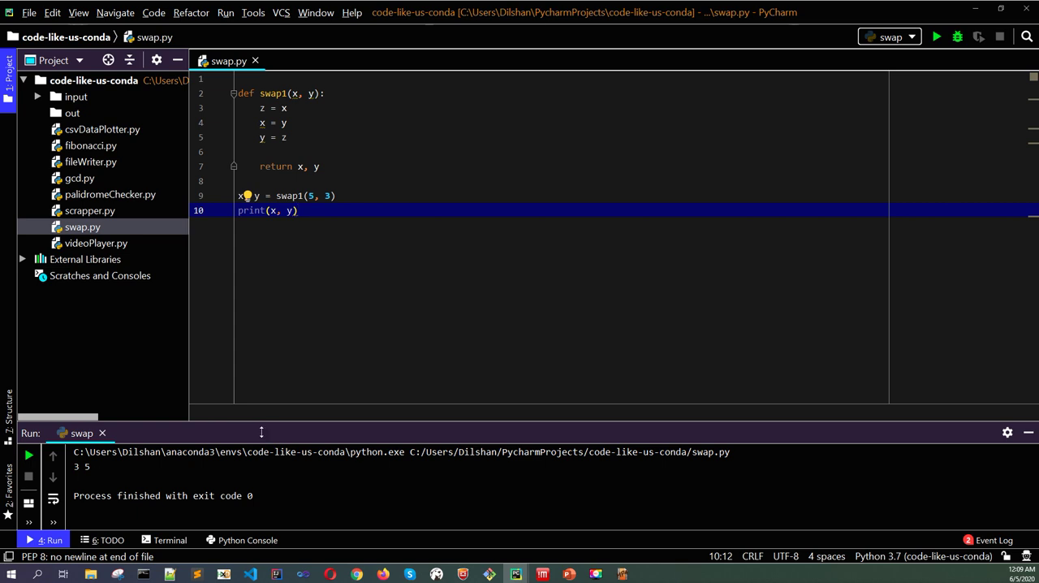
{"action": "left_click", "coordinate": [273, 152]}
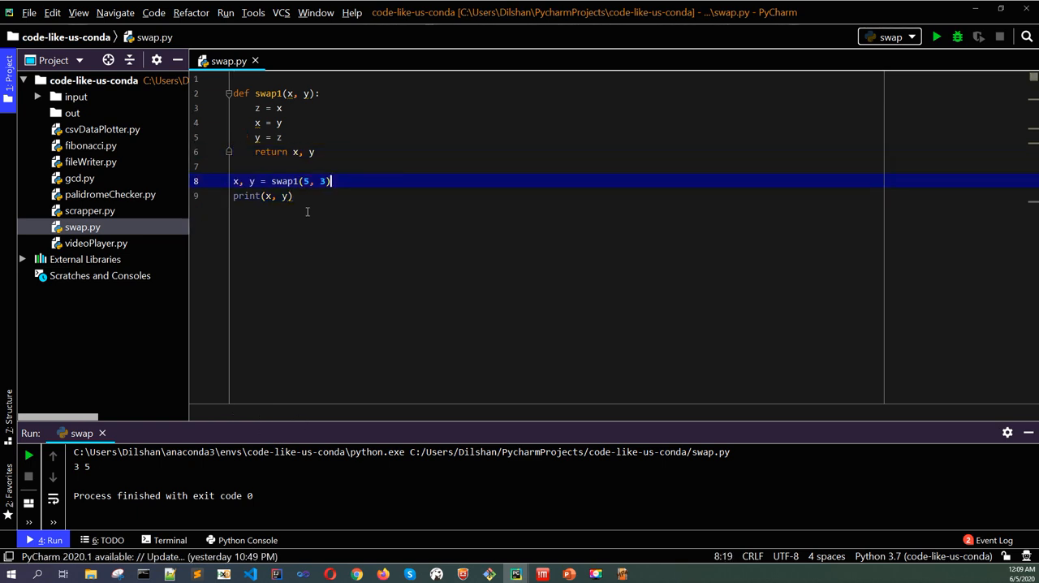
Step: Define the function header def swap2(x, y): below the print call
{"action": "left_click", "coordinate": [294, 195]}
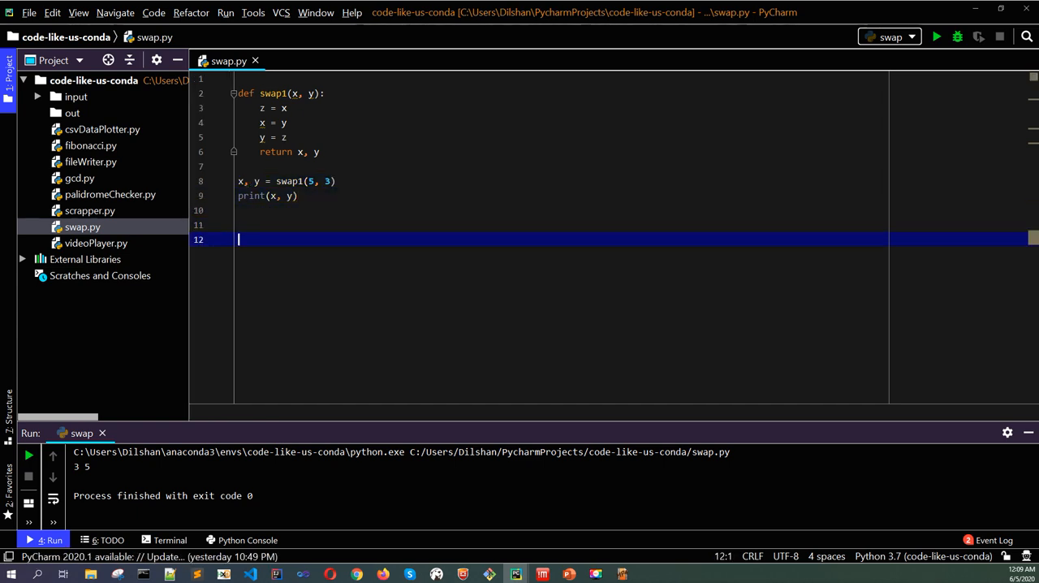
{"action": "type", "text": "def"}
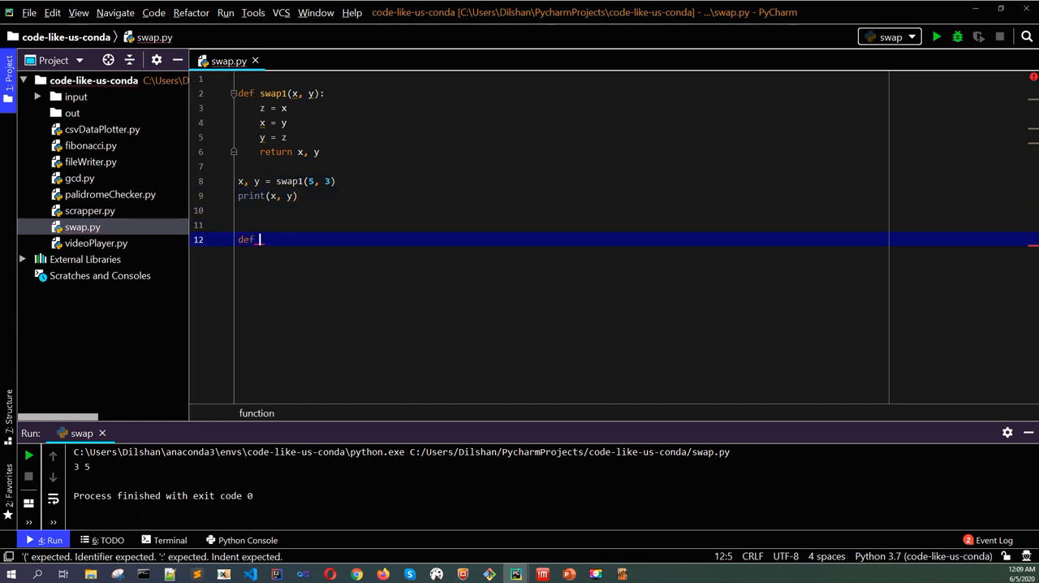
{"action": "type", "text": "swa"}
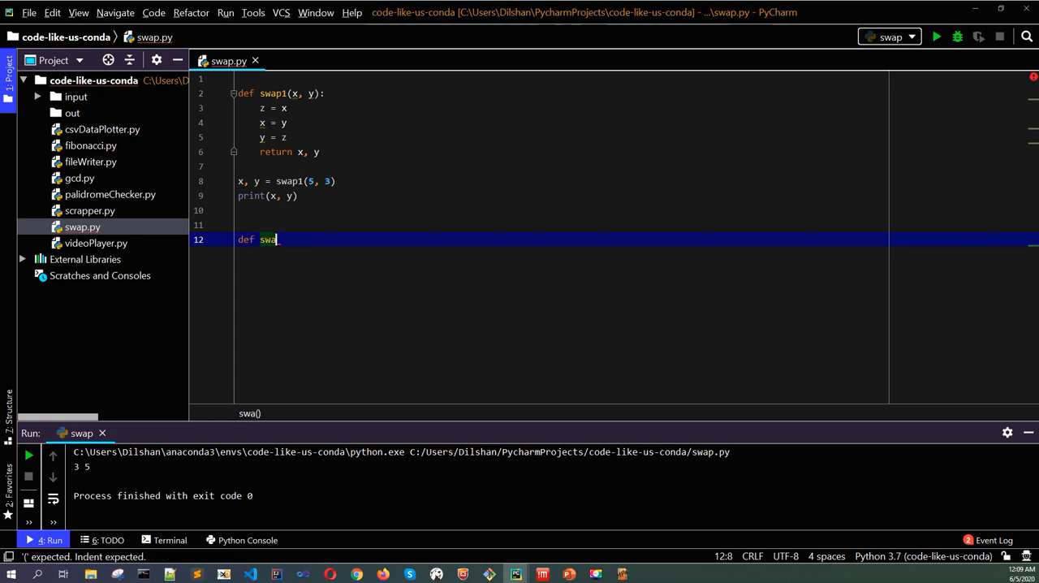
{"action": "type", "text": "p"}
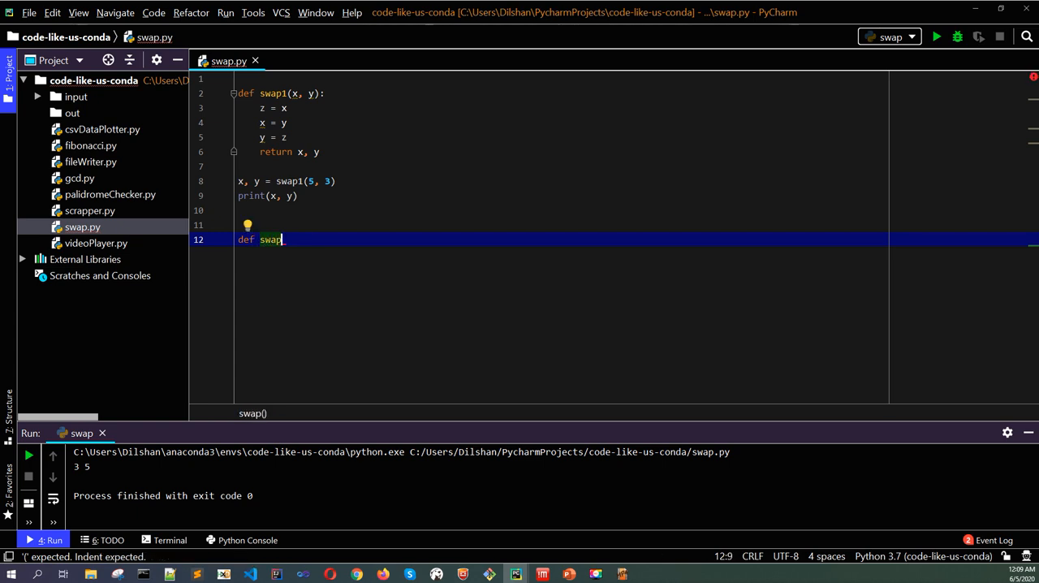
{"action": "type", "text": "2()"}
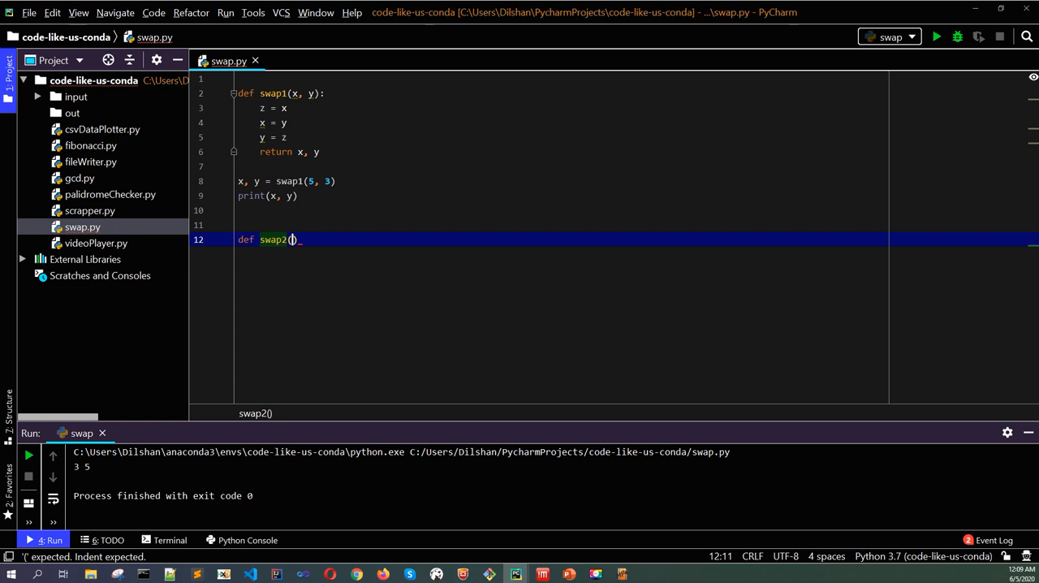
{"action": "type", "text": "x"}
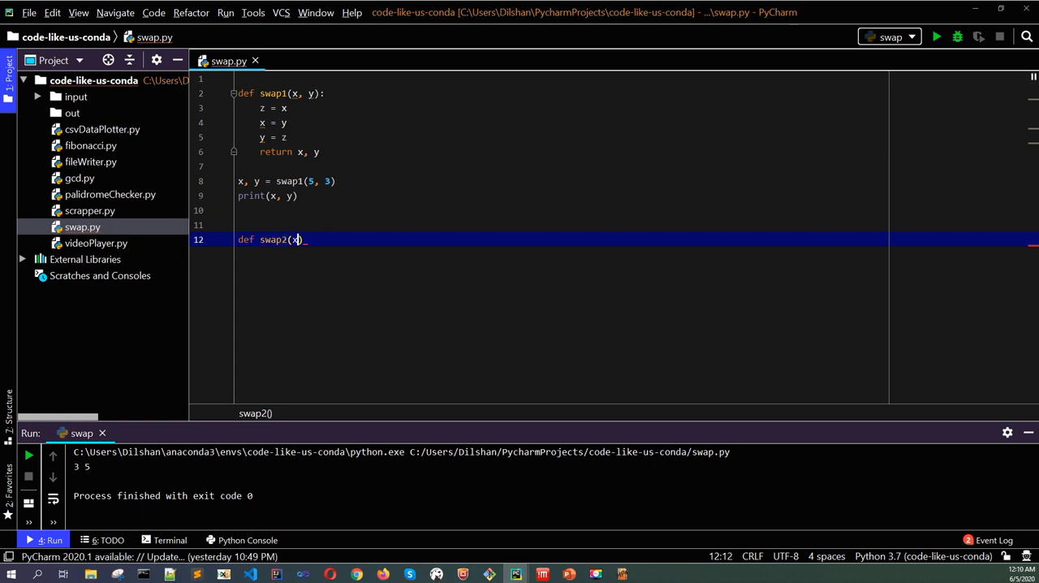
{"action": "type", "text": ", y"}
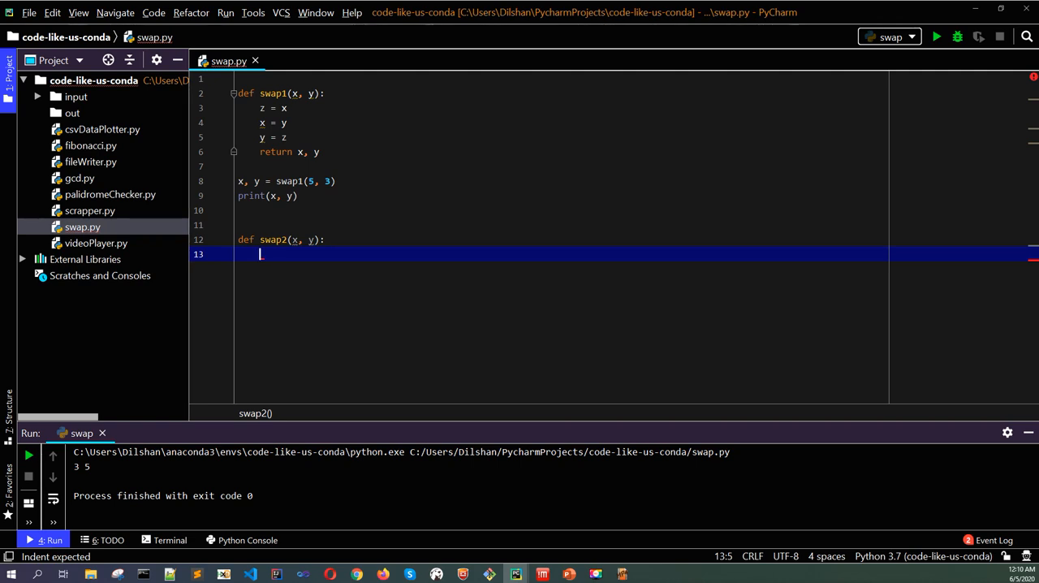
Step: Write the XOR swap lines x = x ^ y, y = x ^ y, x = x ^ y
{"action": "type", "text": "x ="}
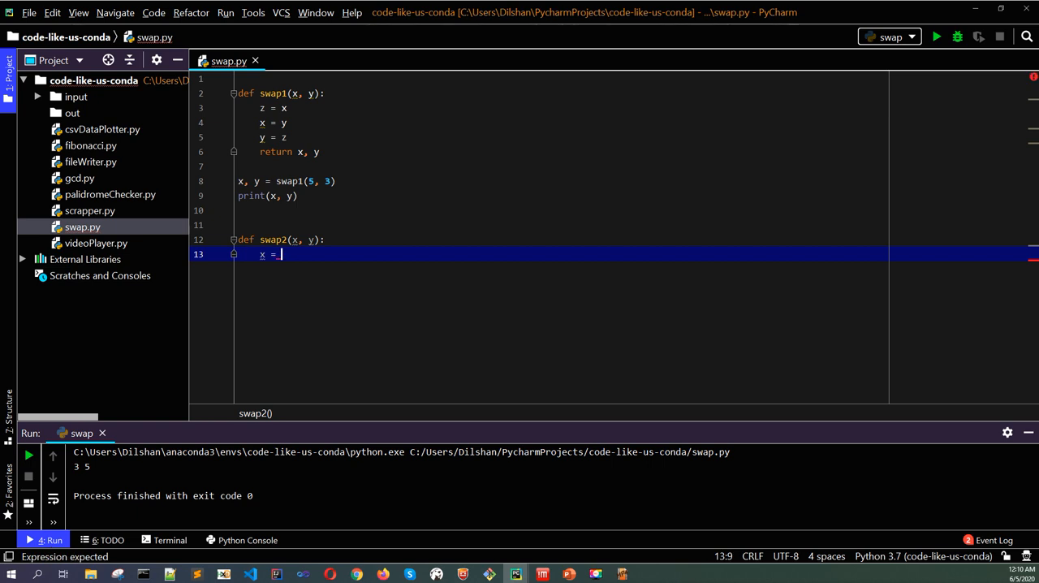
{"action": "type", "text": "x"}
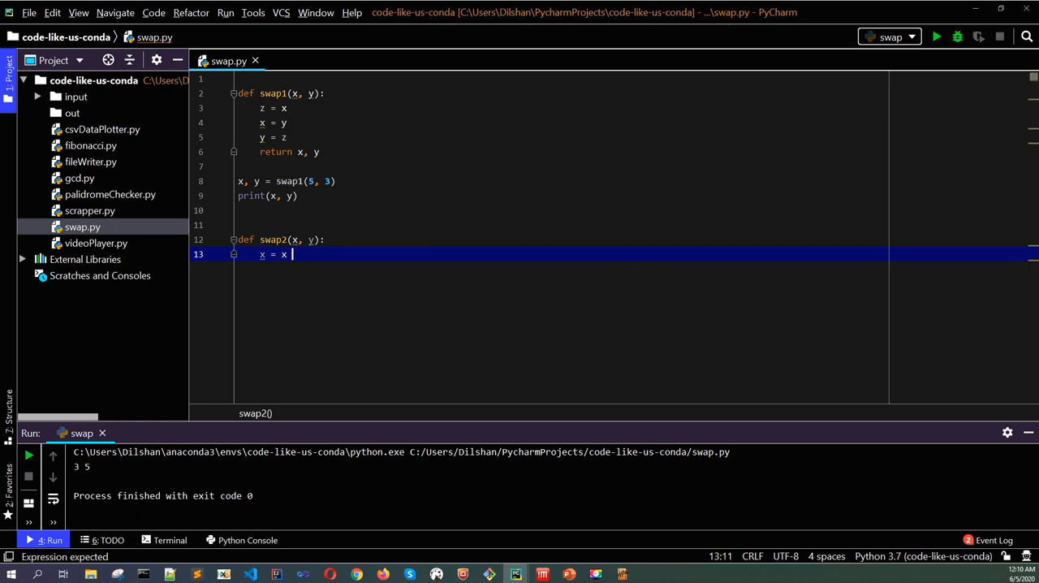
{"action": "type", "text": "^"}
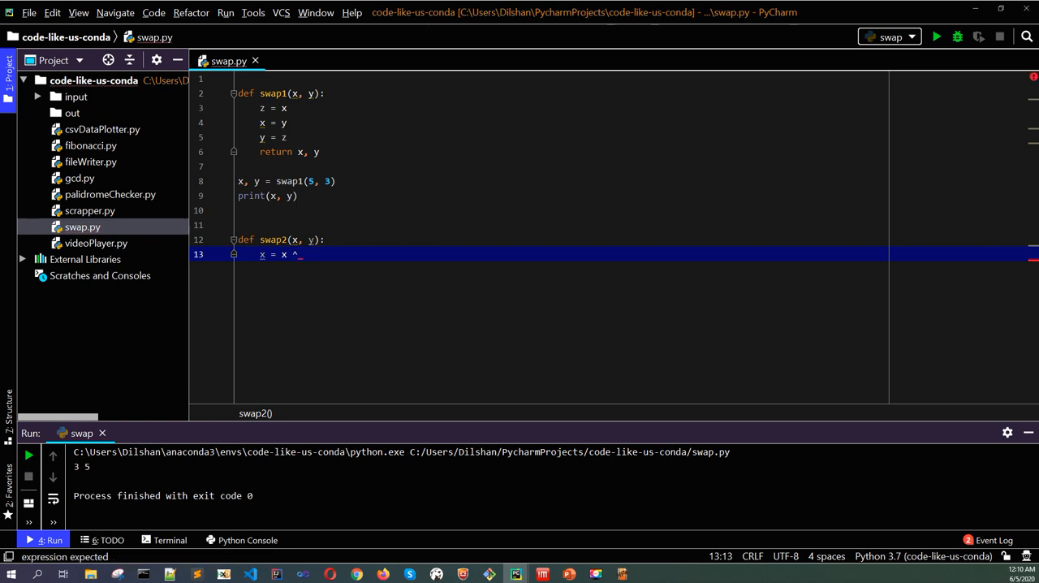
{"action": "type", "text": "y"}
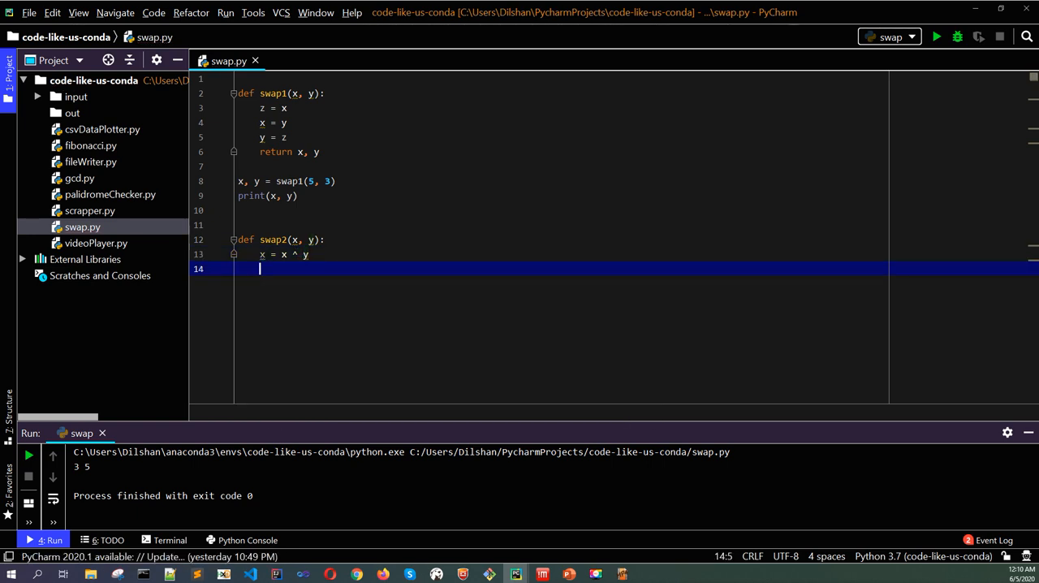
{"action": "type", "text": "y = x ^ y"}
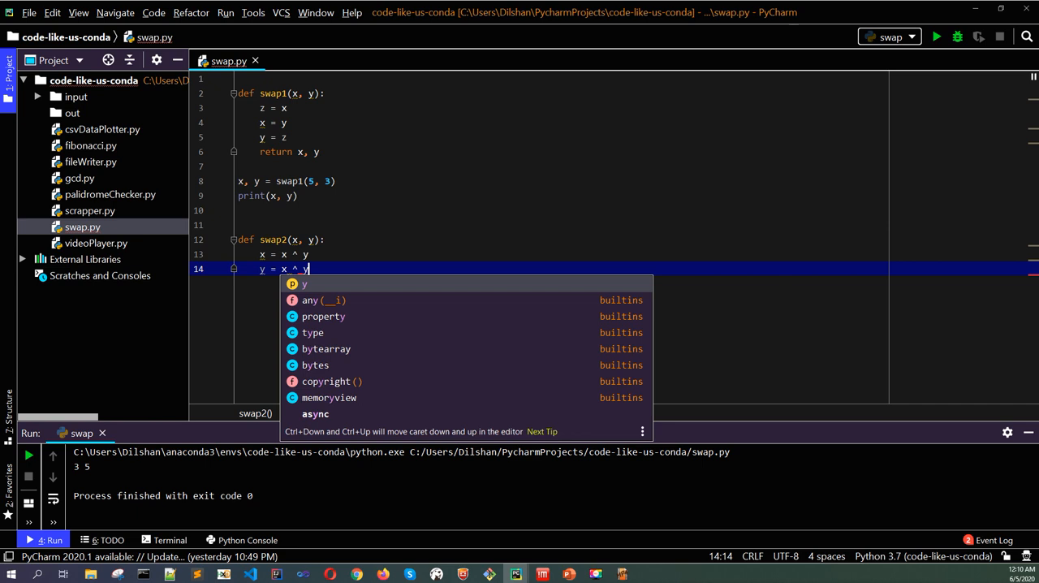
{"action": "key", "text": "enter"}
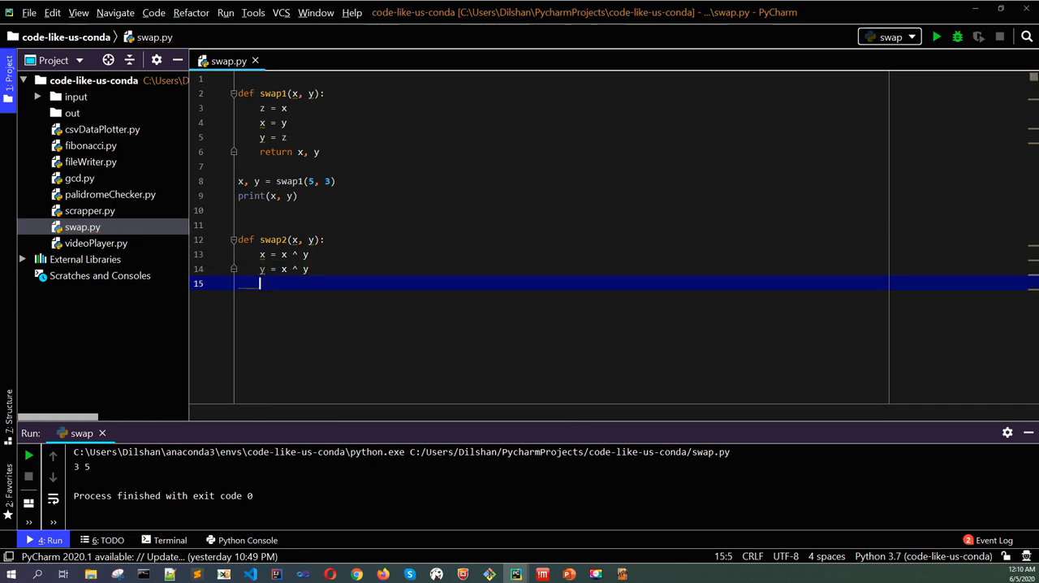
{"action": "type", "text": "x ="}
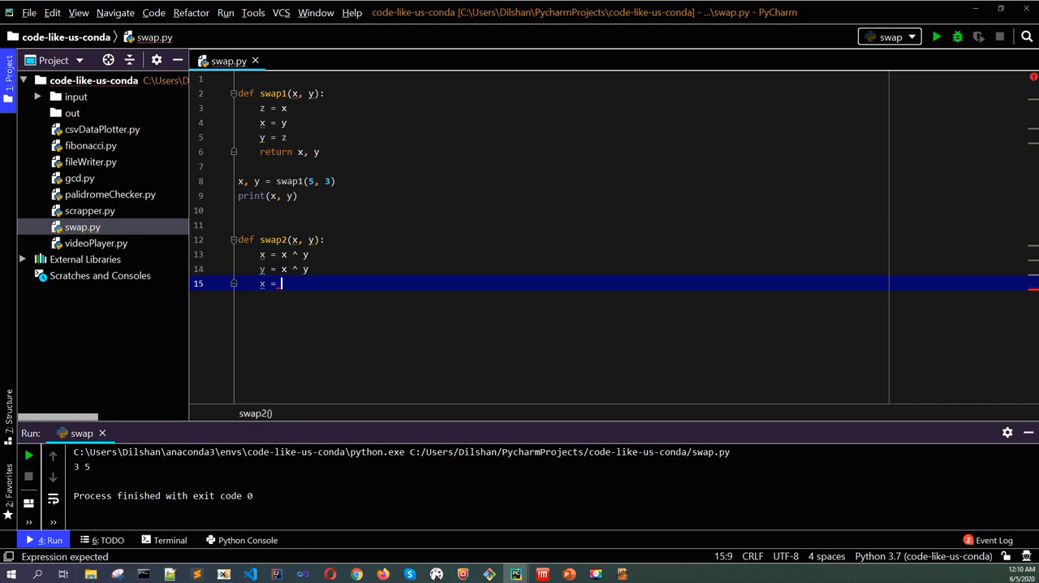
{"action": "type", "text": "x ^"}
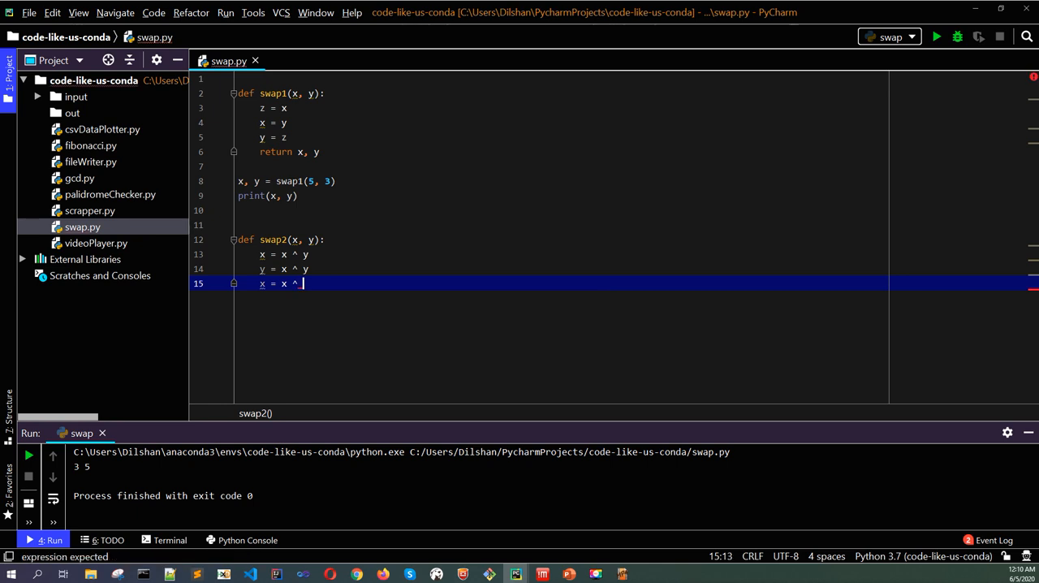
{"action": "type", "text": "y"}
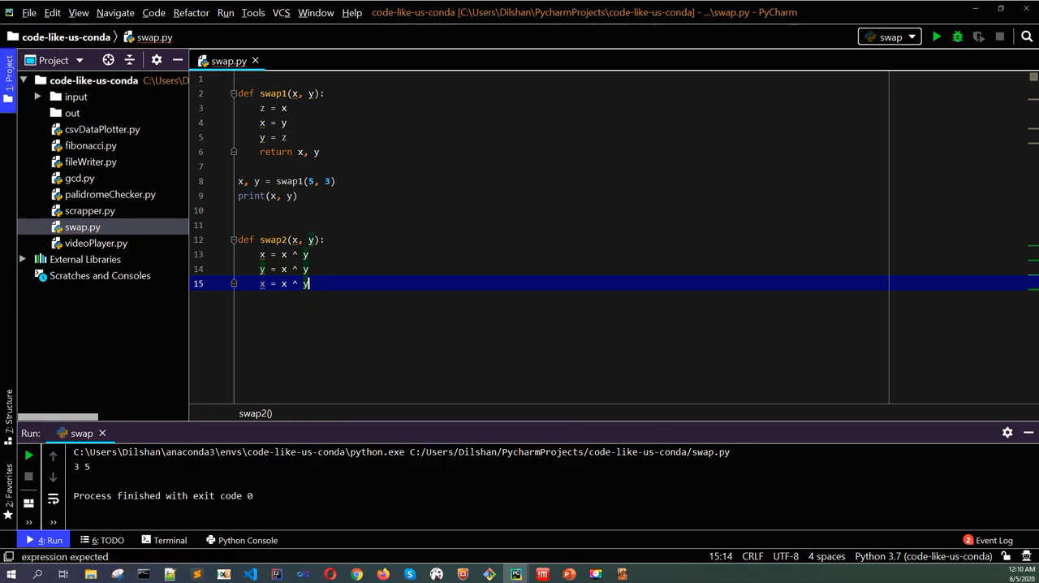
Step: End swap2 with return x, y
{"action": "type", "text": "return x"}
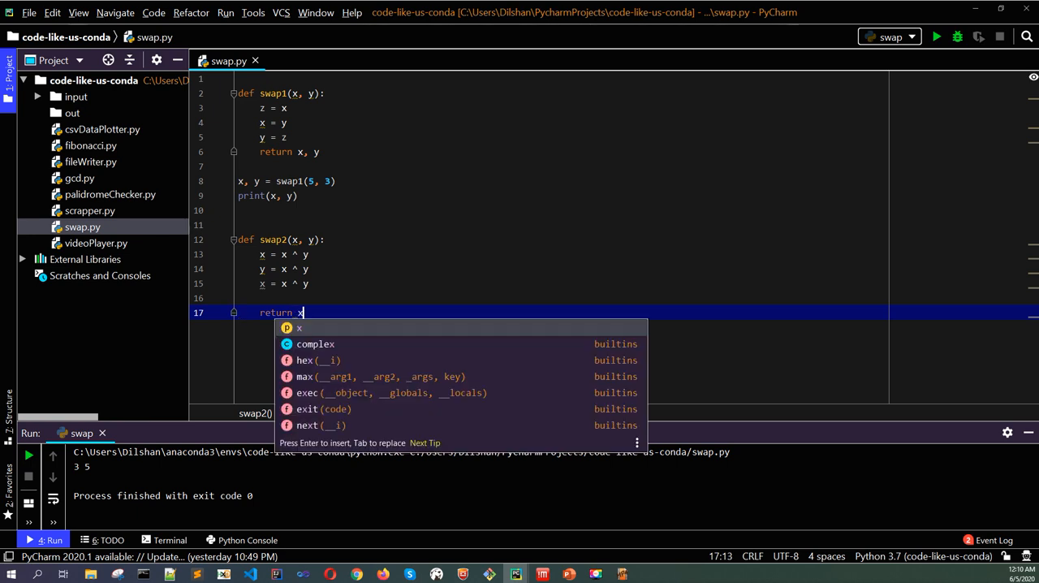
{"action": "type", "text": ", y"}
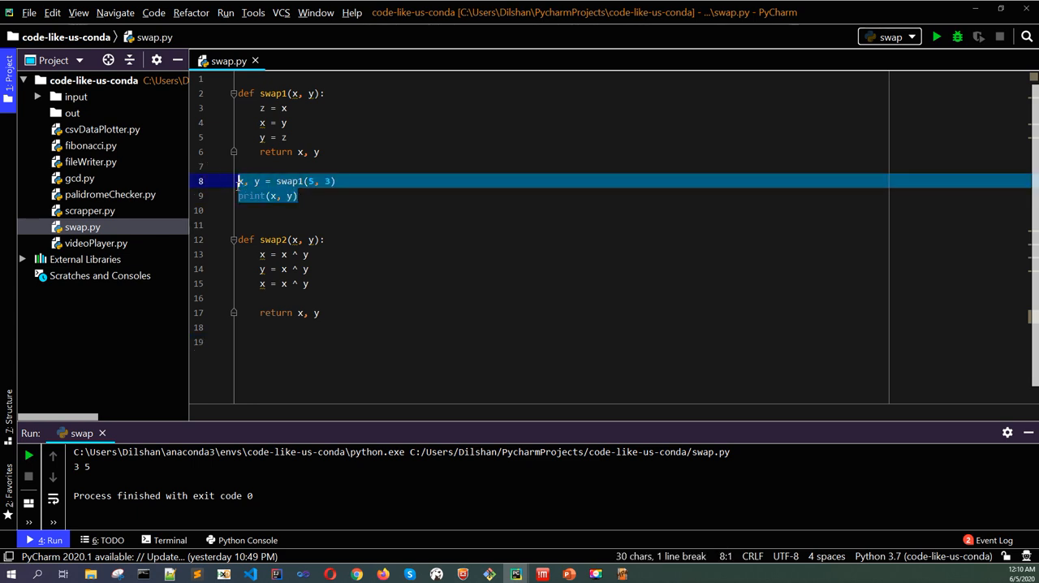
Step: Paste the call lines below swap2 as x1, y1 = swap2(10, 4) with print(x1, y1)
{"action": "left_click", "coordinate": [252, 341]}
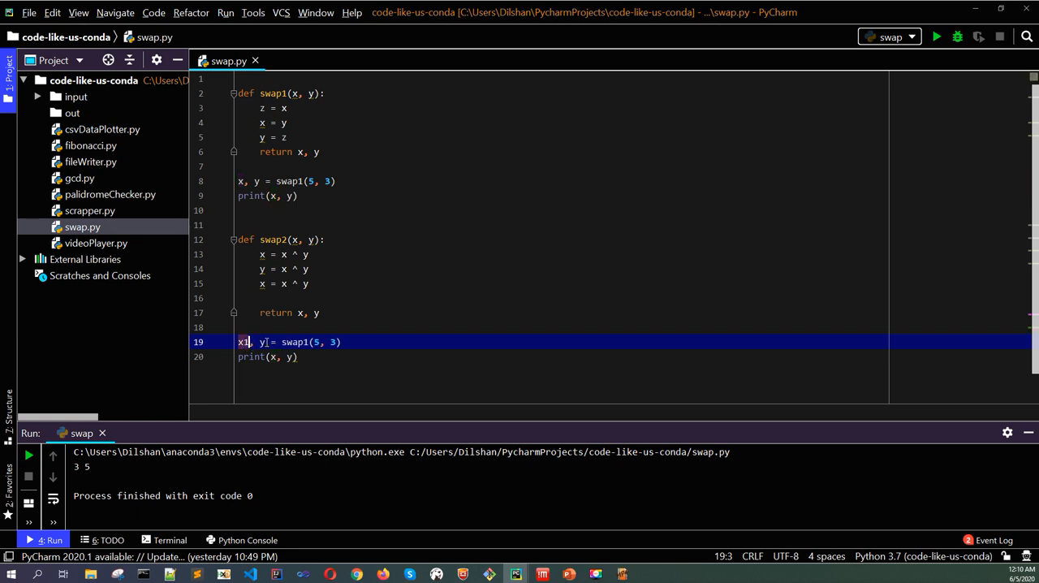
{"action": "left_click", "coordinate": [276, 357]}
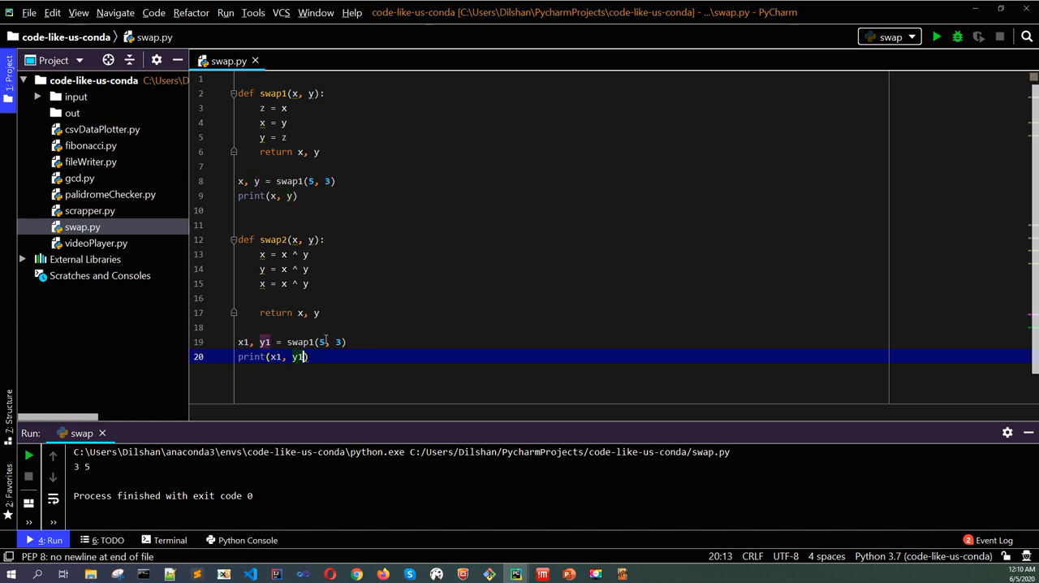
{"action": "type", "text": "2"}
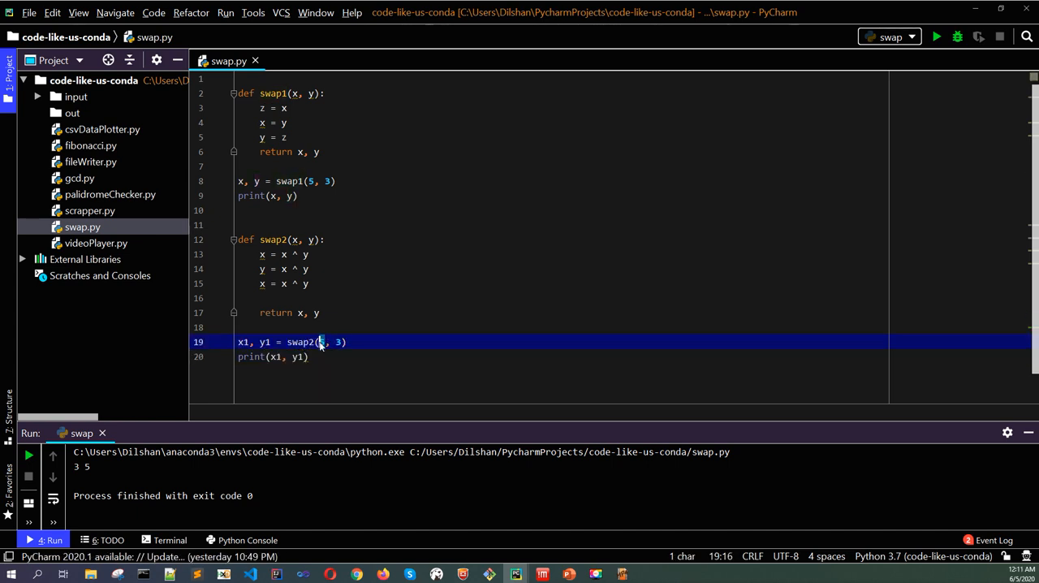
{"action": "type", "text": "10"}
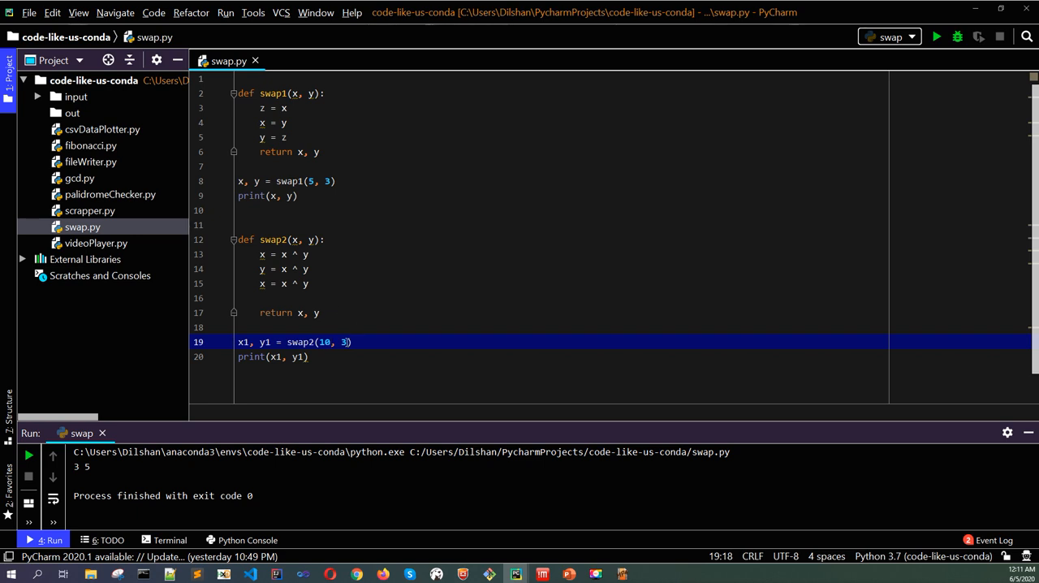
{"action": "type", "text": "4"}
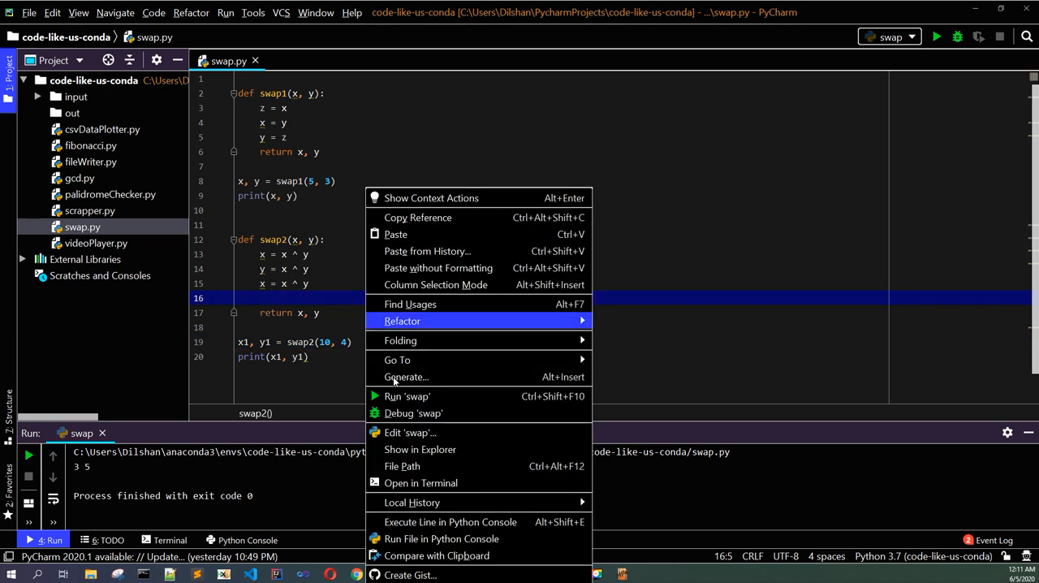
Step: Rerun swap.py so the output shows 3 5 then 4 10
{"action": "left_click", "coordinate": [406, 396]}
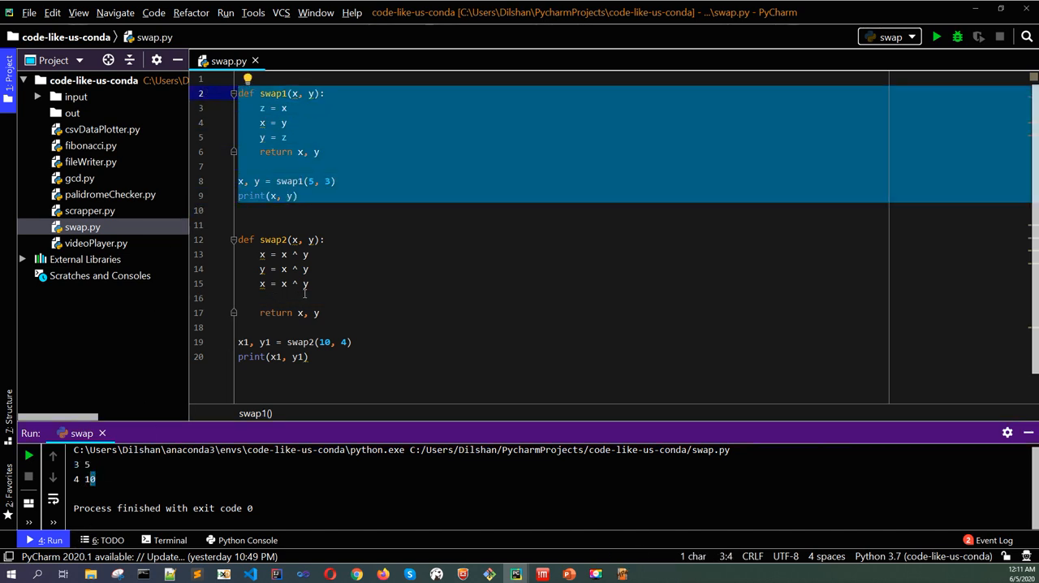
{"action": "left_click", "coordinate": [309, 283]}
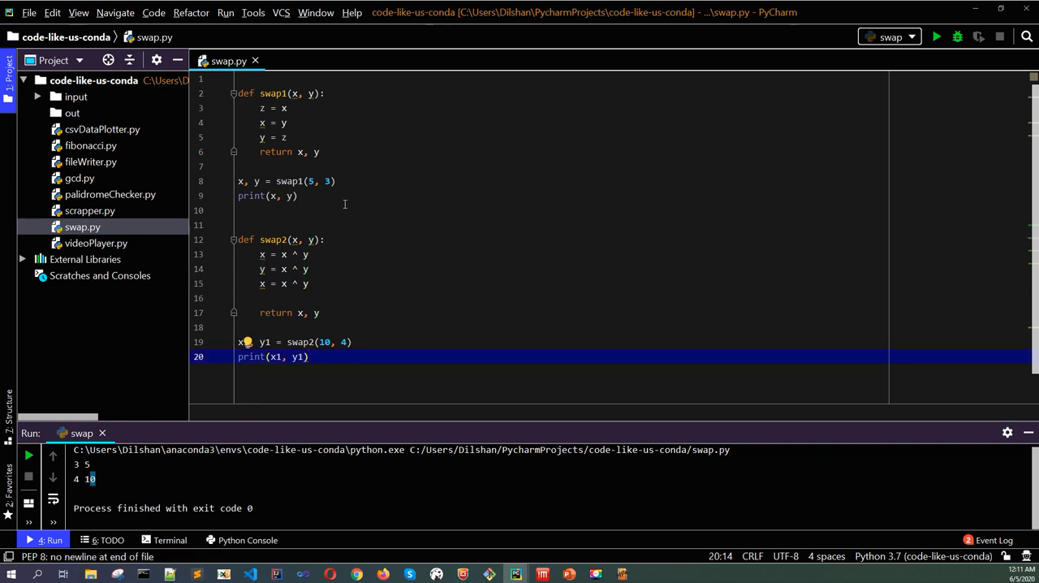
{"action": "left_click", "coordinate": [322, 240]}
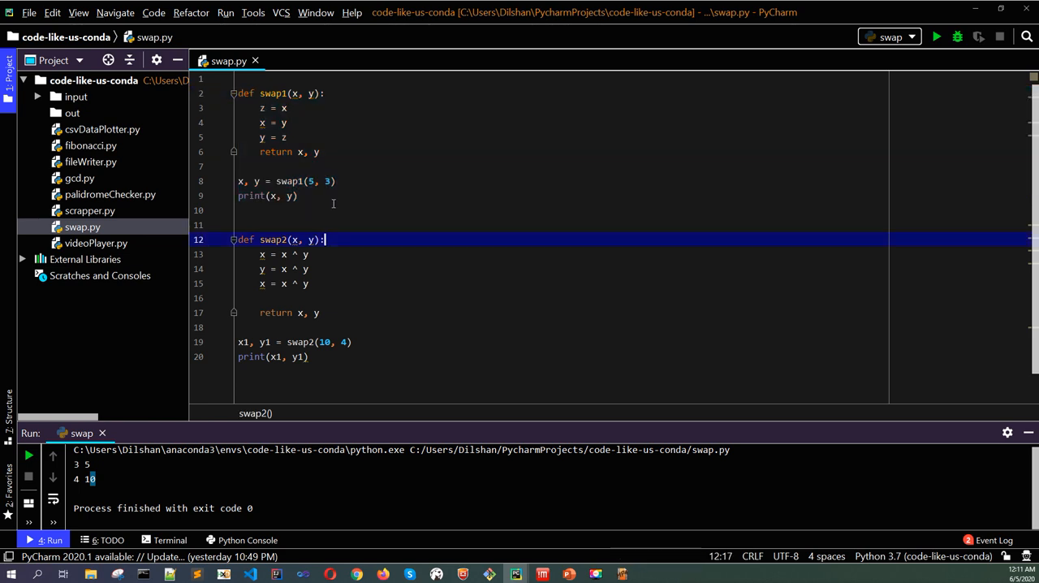
{"action": "left_click", "coordinate": [263, 107]}
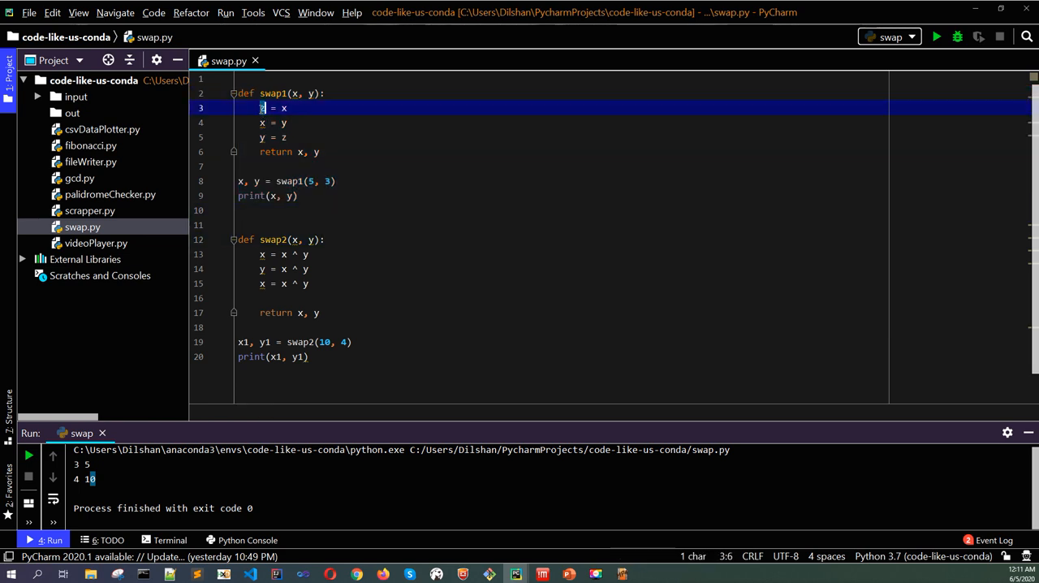
{"action": "left_click_drag", "start_coordinate": [261, 254], "coordinate": [309, 282]}
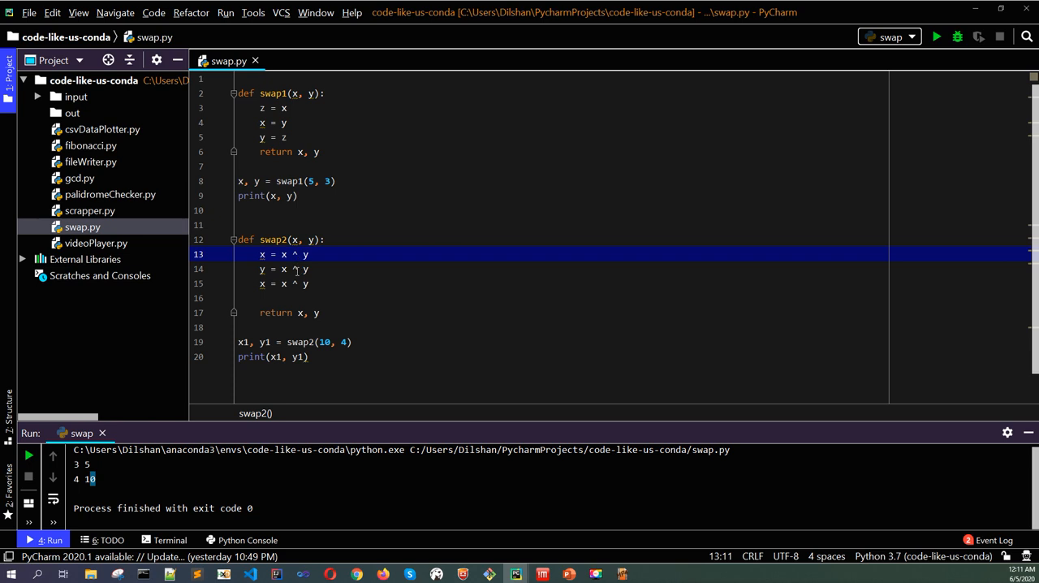
{"action": "left_click", "coordinate": [307, 270]}
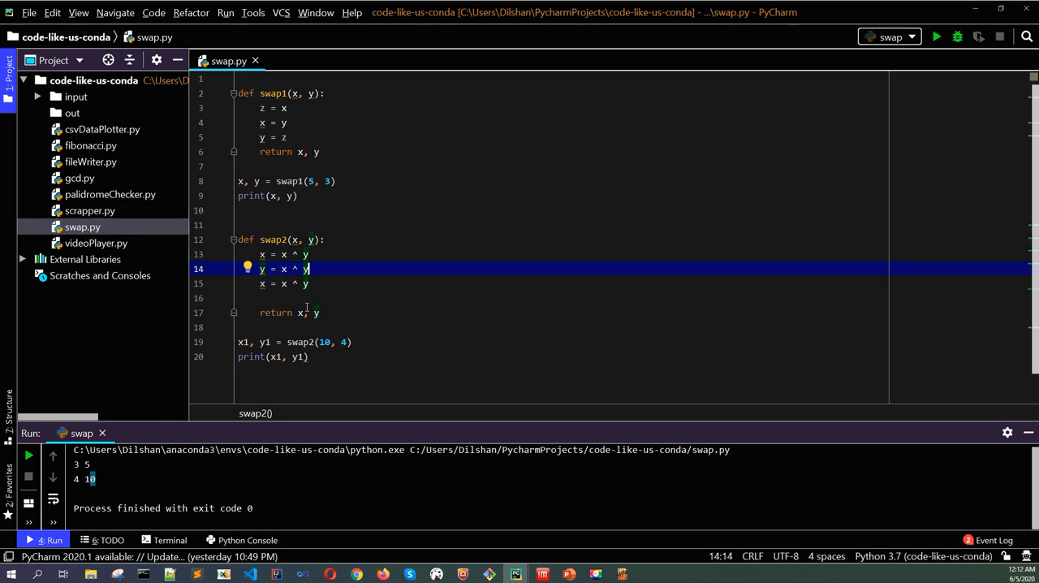